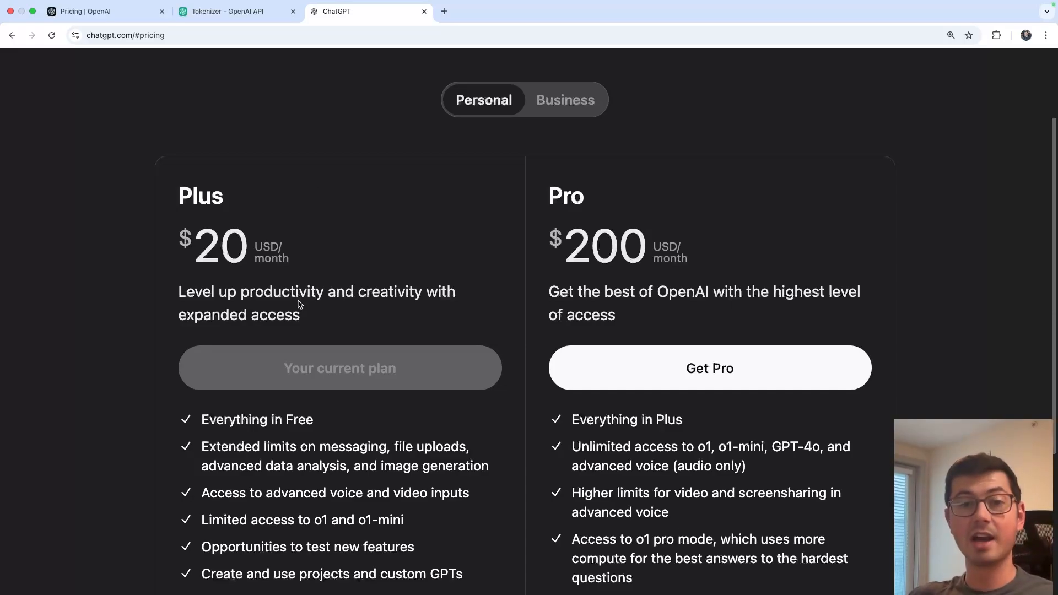
# Send ChatGPT the prompt for a story about a man lost at sea in under 50 words.
pyautogui.scroll(-3)
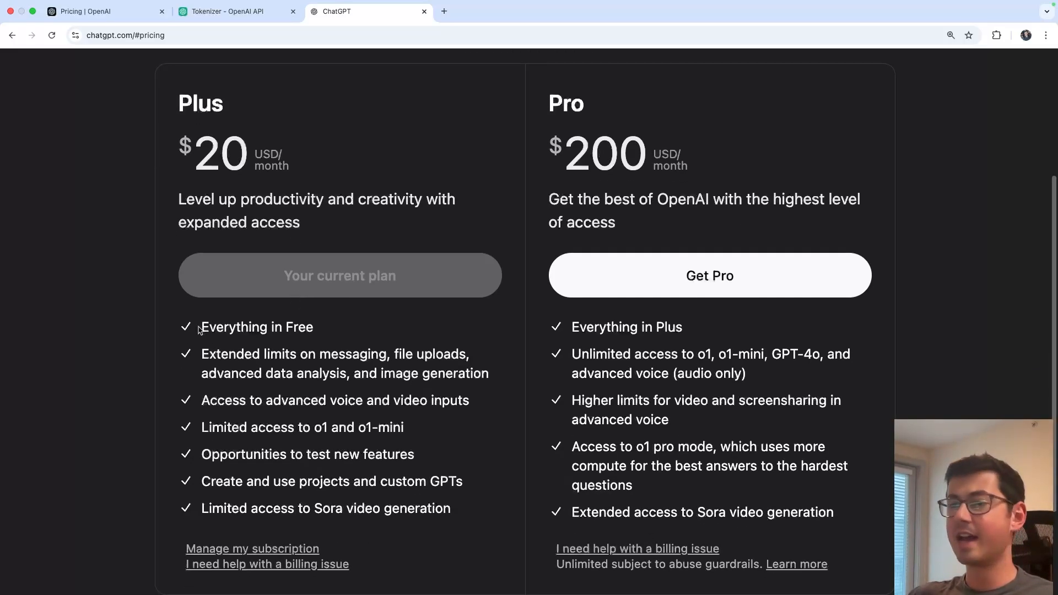
pyautogui.moveTo(201, 353); pyautogui.dragTo(379, 373)
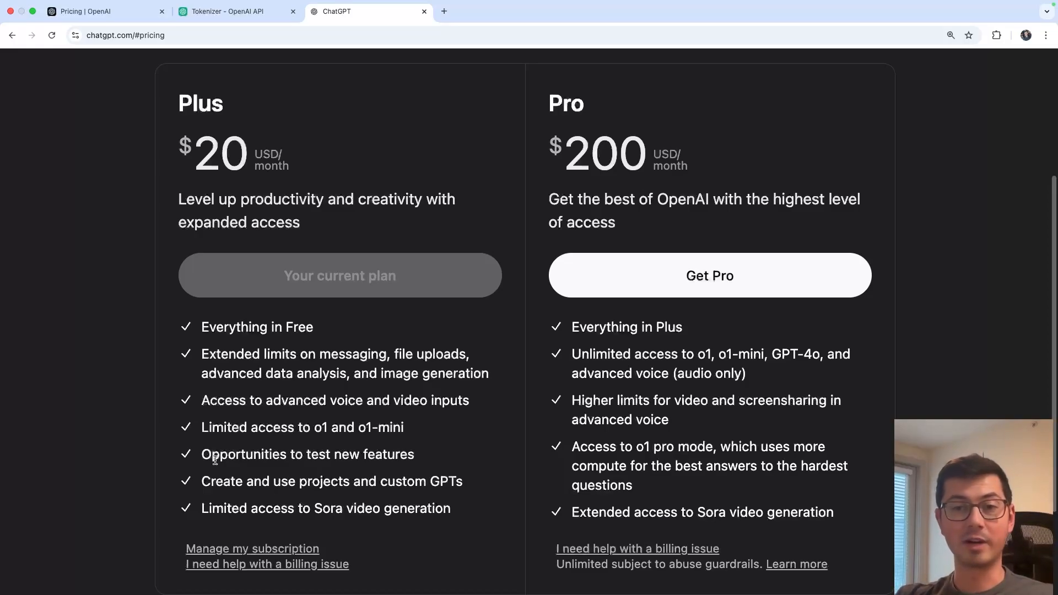
pyautogui.moveTo(276, 382)
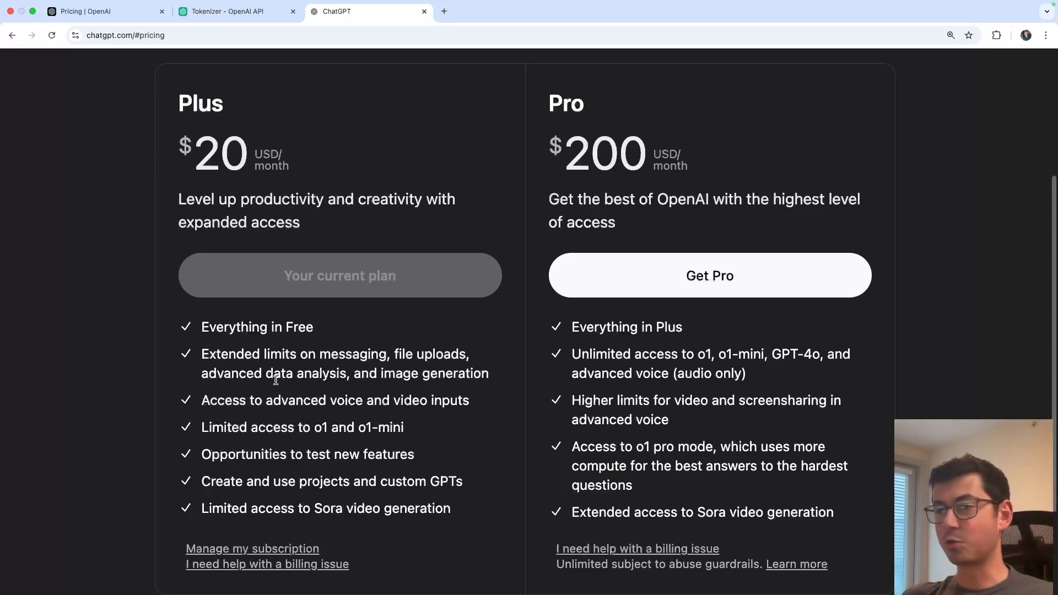
pyautogui.doubleClick(280, 355)
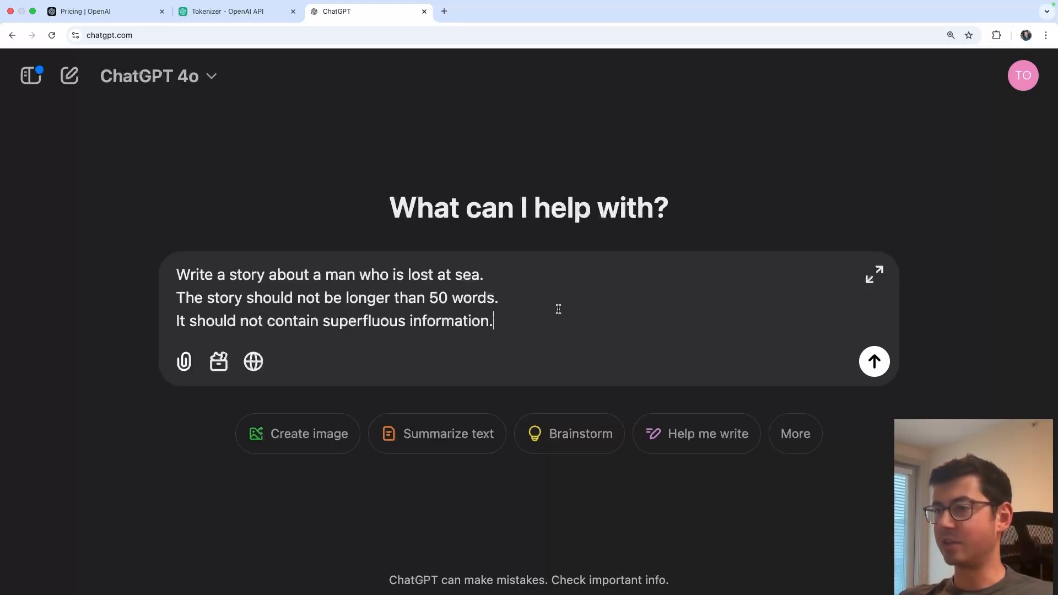
pyautogui.click(874, 362)
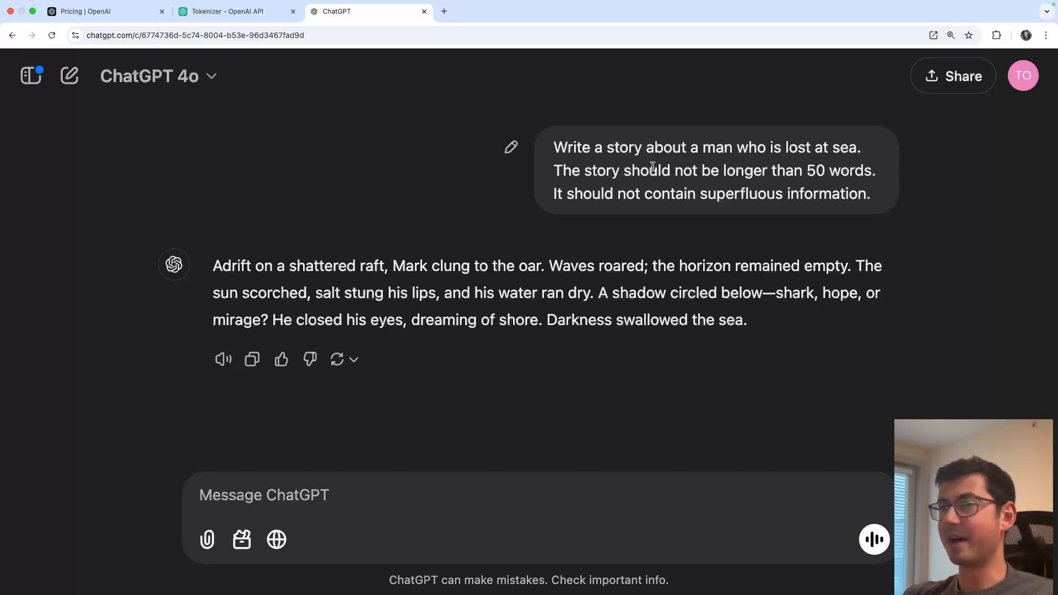
# Review gpt-4o's $2.50 input and $10.00 output per 1M tokens on OpenAI Pricing, then move to the Tokenizer.
pyautogui.click(82, 11)
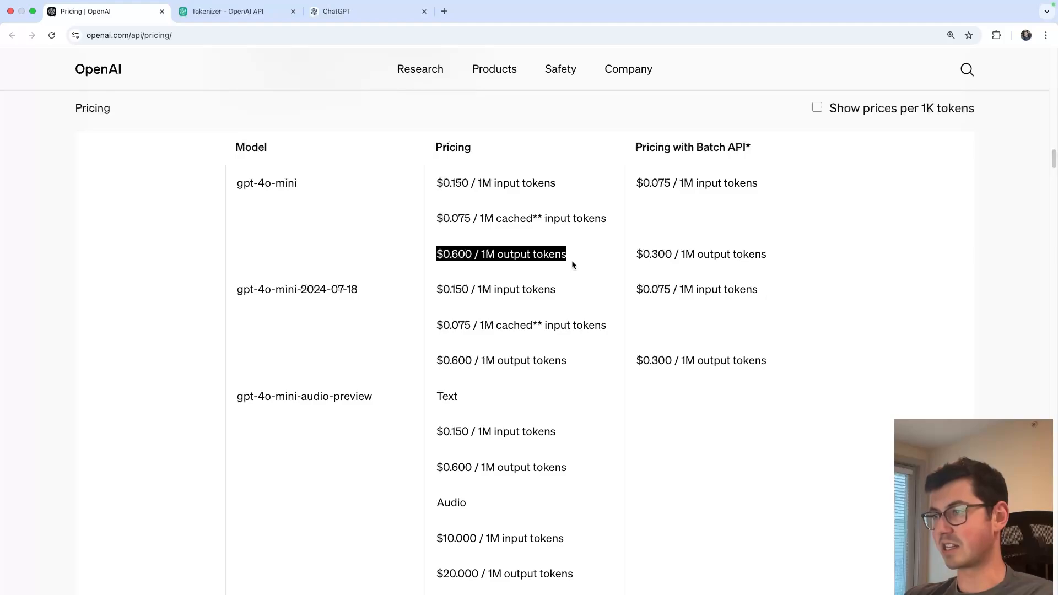
pyautogui.scroll(-3)
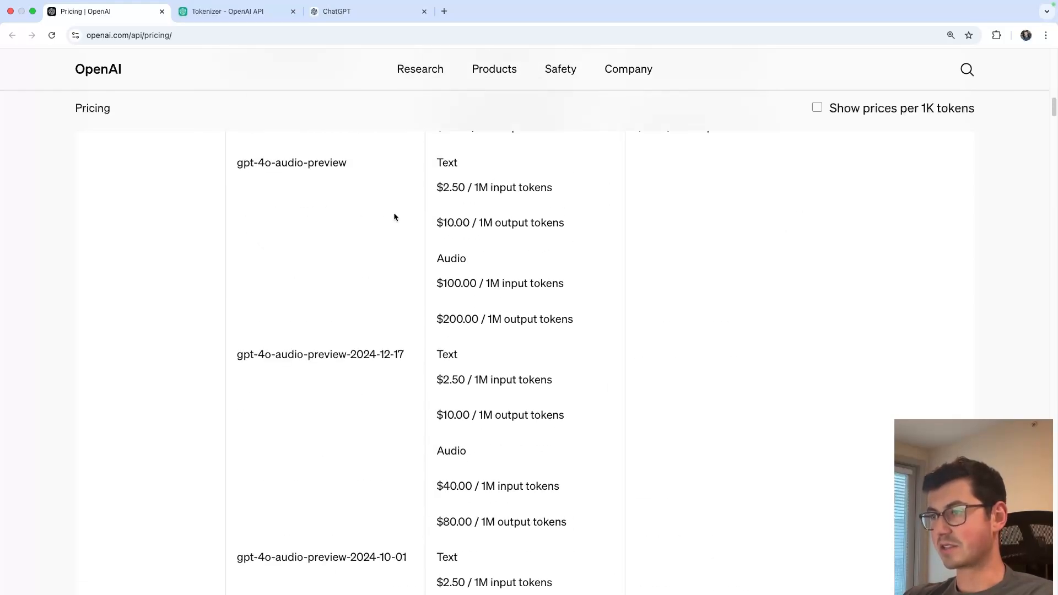
pyautogui.scroll(3)
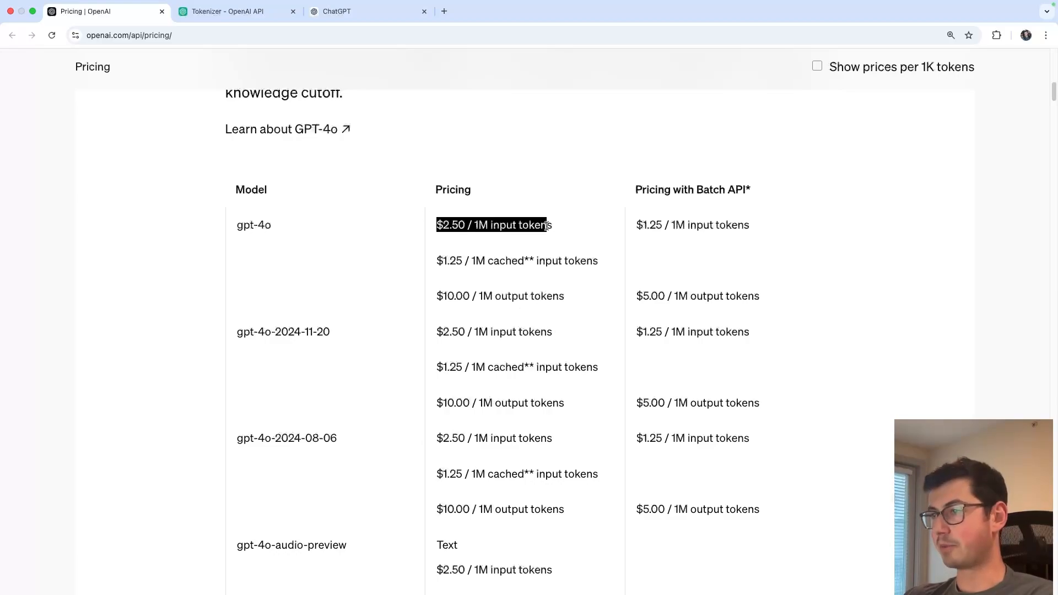
pyautogui.click(338, 11)
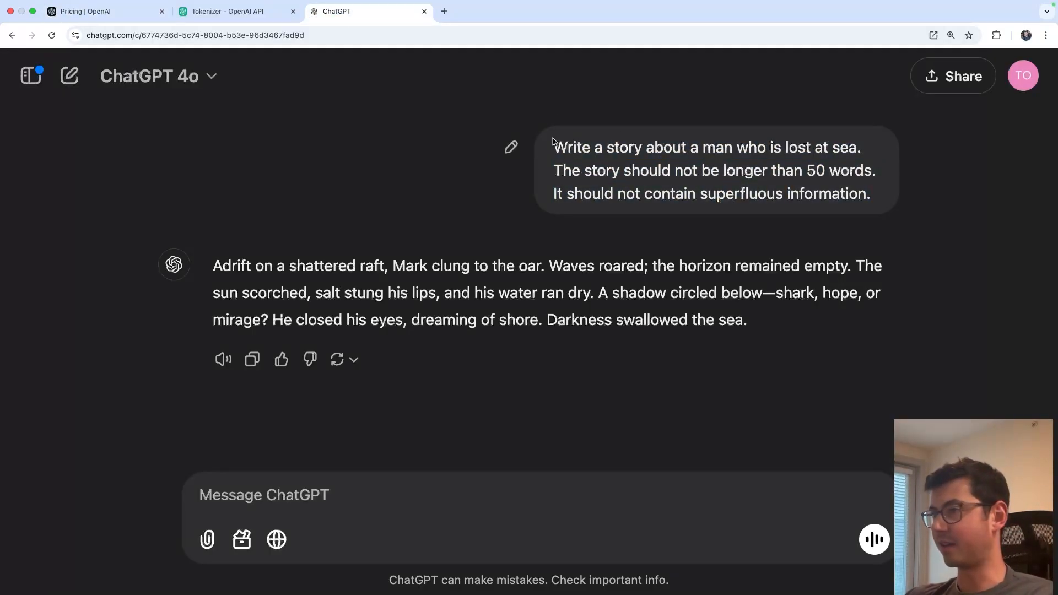
pyautogui.moveTo(626, 207)
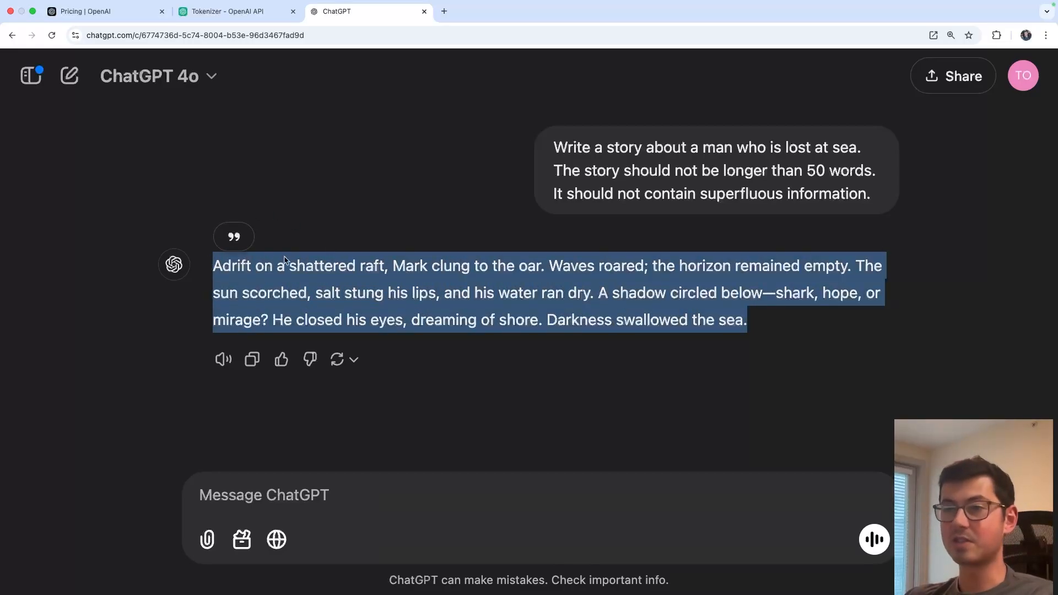
pyautogui.moveTo(317, 156)
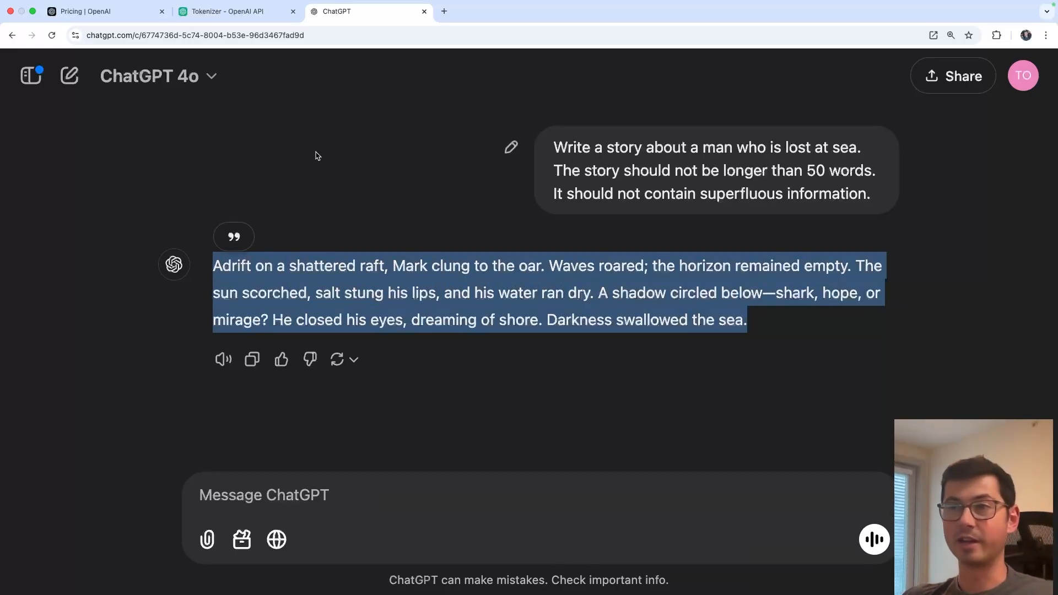
pyautogui.click(88, 11)
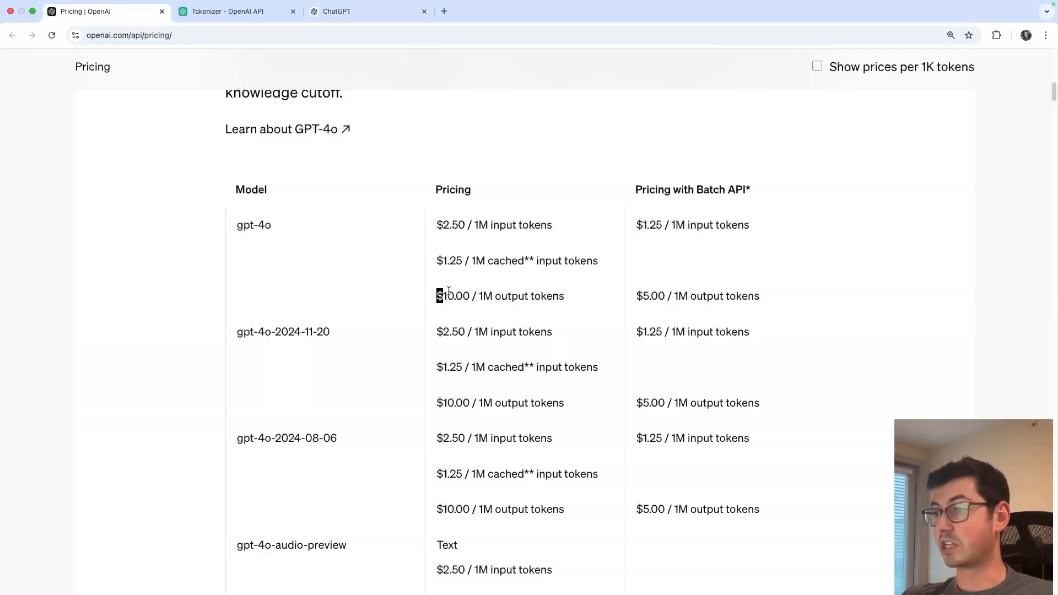
pyautogui.click(227, 11)
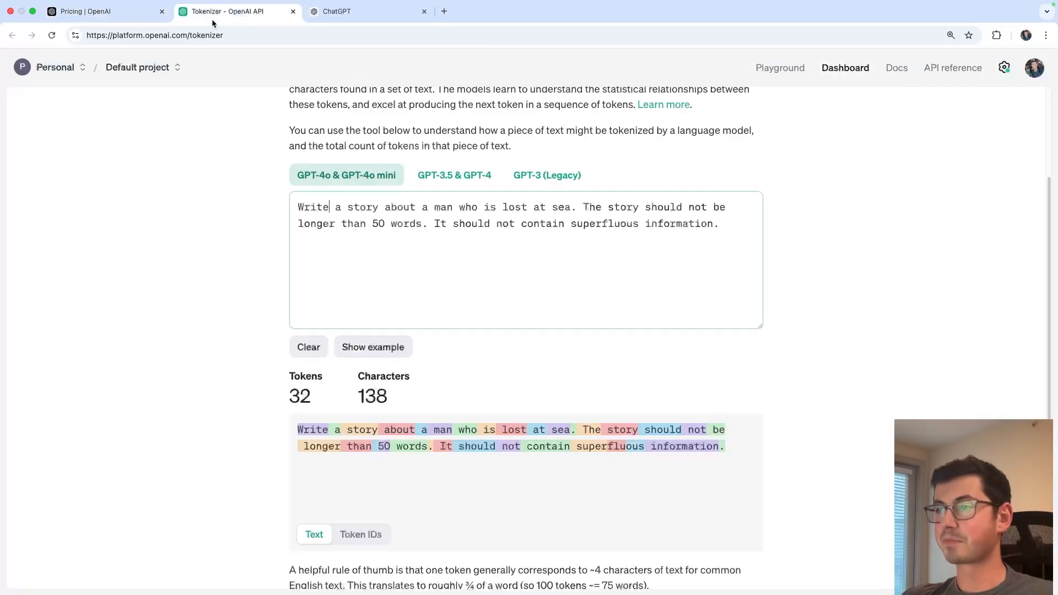
# Bring the sea-story prompt from ChatGPT into the Tokenizer page via the Pricing tab.
pyautogui.click(337, 11)
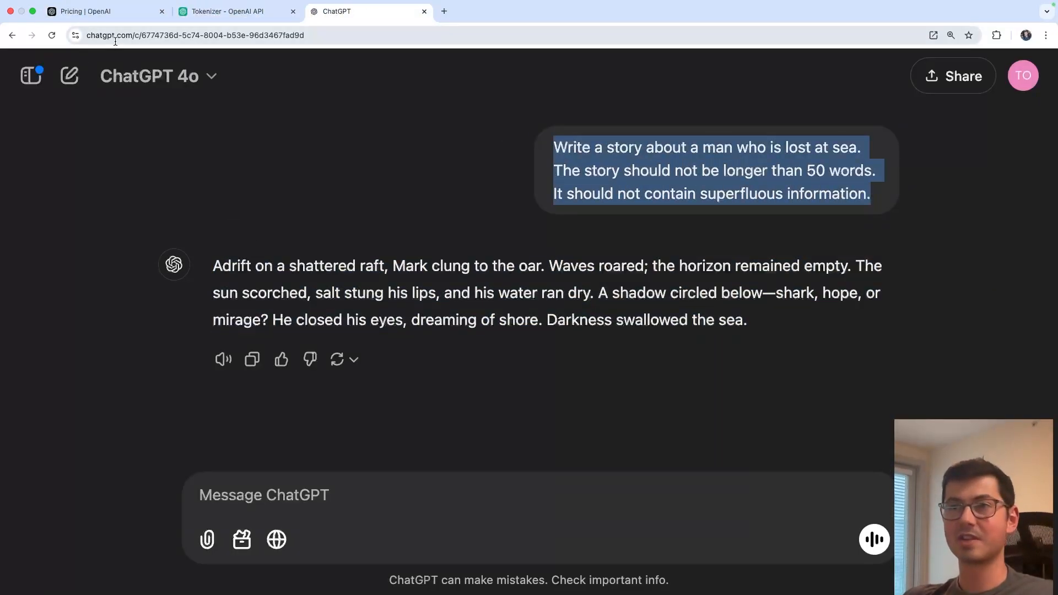
pyautogui.click(88, 11)
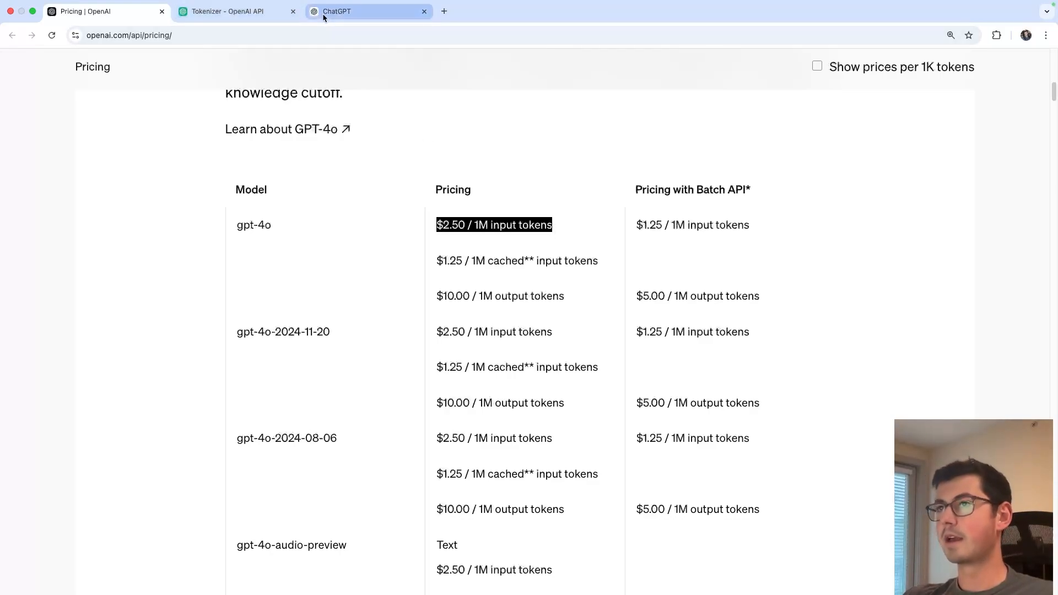
pyautogui.click(232, 12)
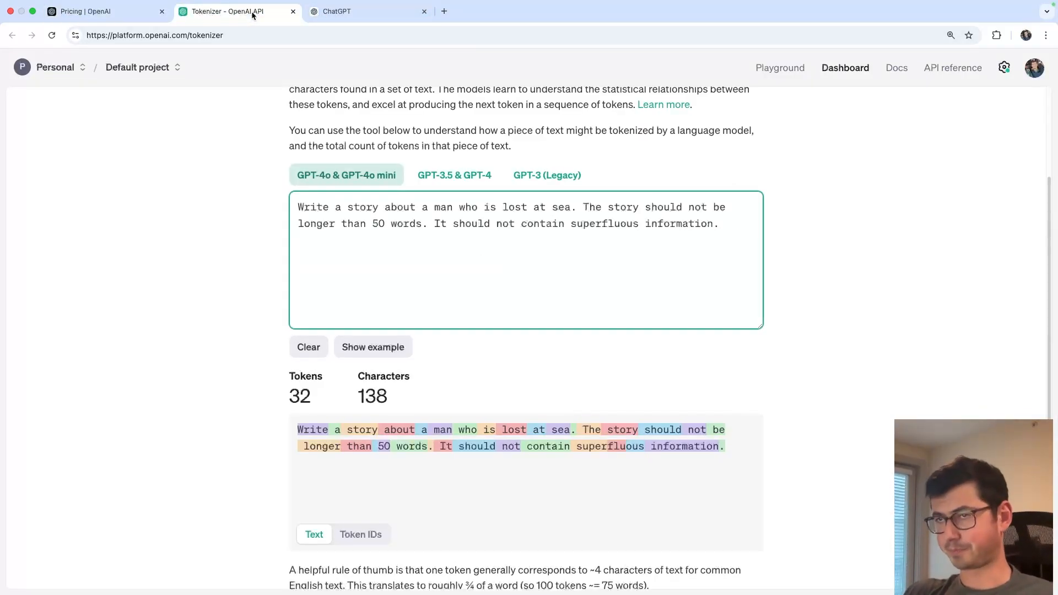
pyautogui.moveTo(313, 162)
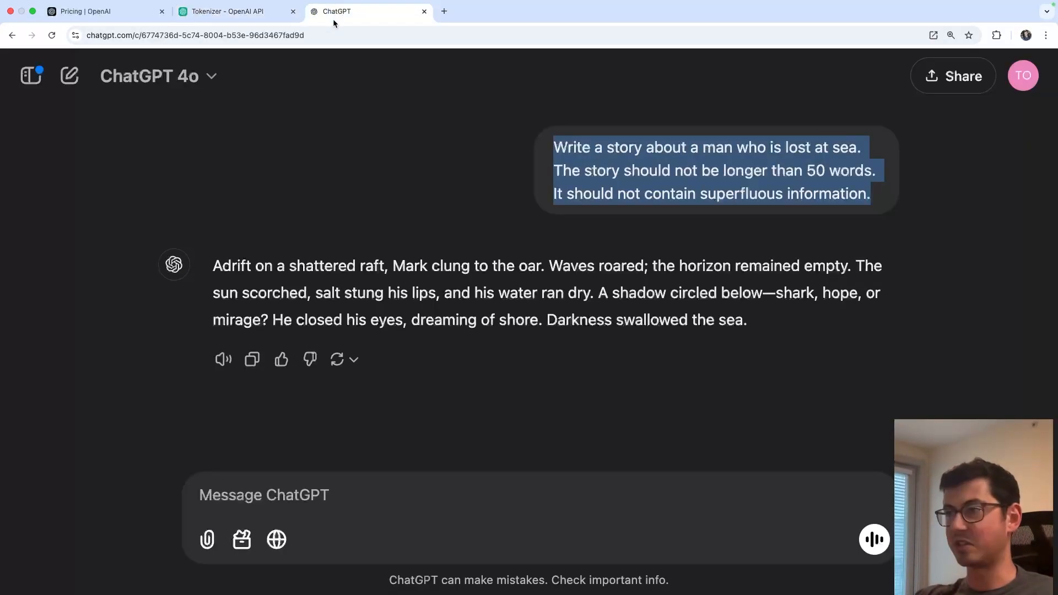
pyautogui.click(227, 11)
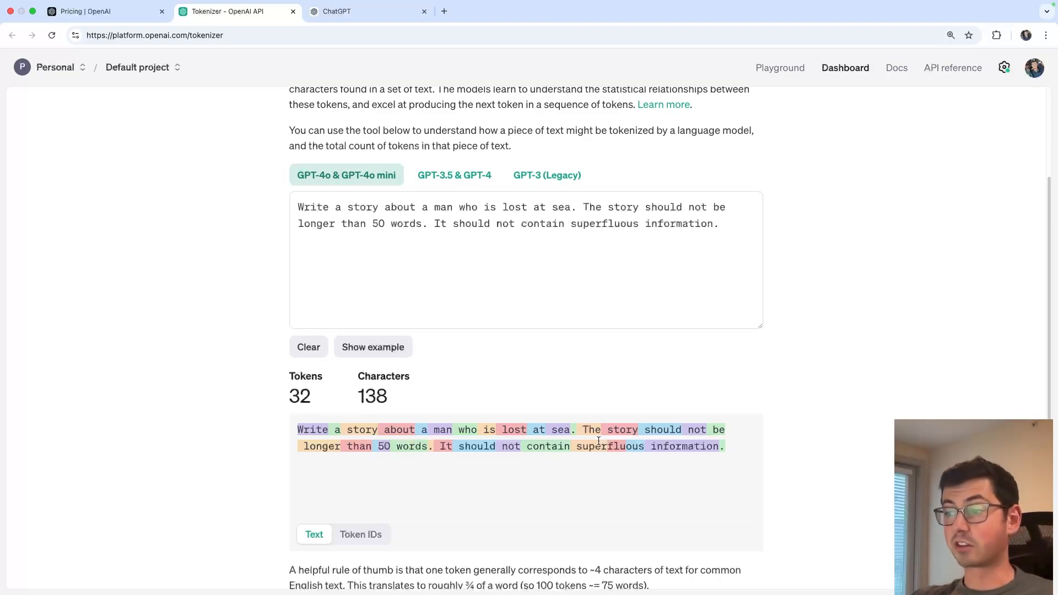
pyautogui.moveTo(594, 423)
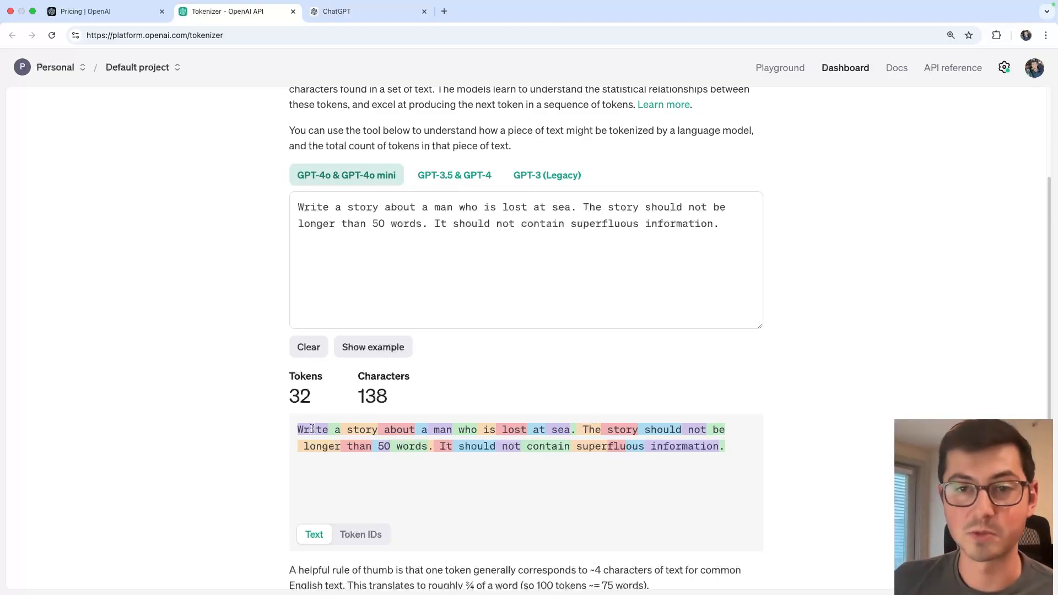
pyautogui.moveTo(424, 411)
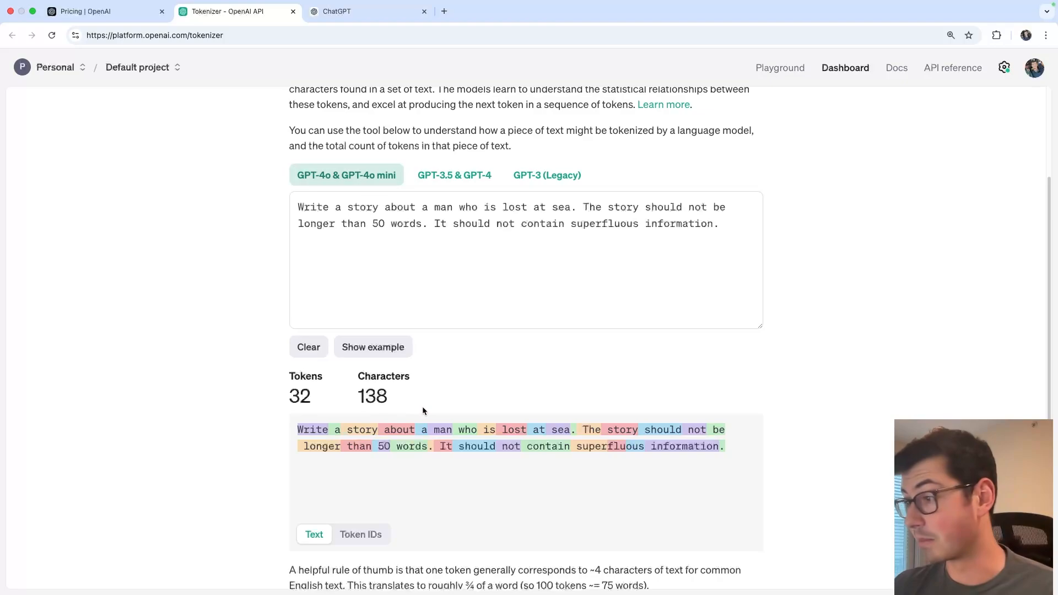
pyautogui.moveTo(430, 408)
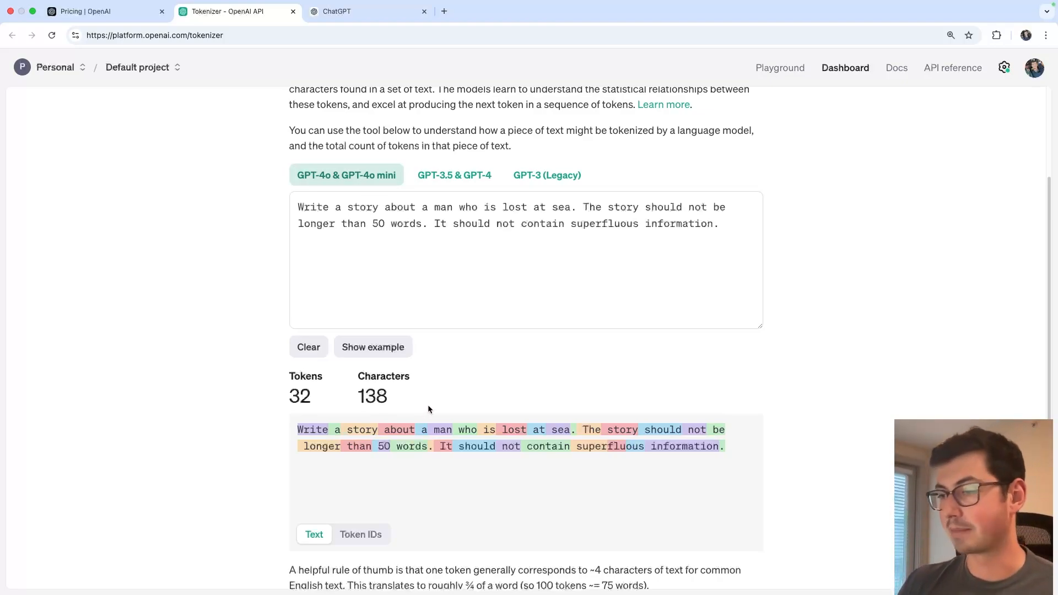
# View the prompt's tokens as token IDs and as colored text, confirming the count of 32 tokens.
pyautogui.click(361, 534)
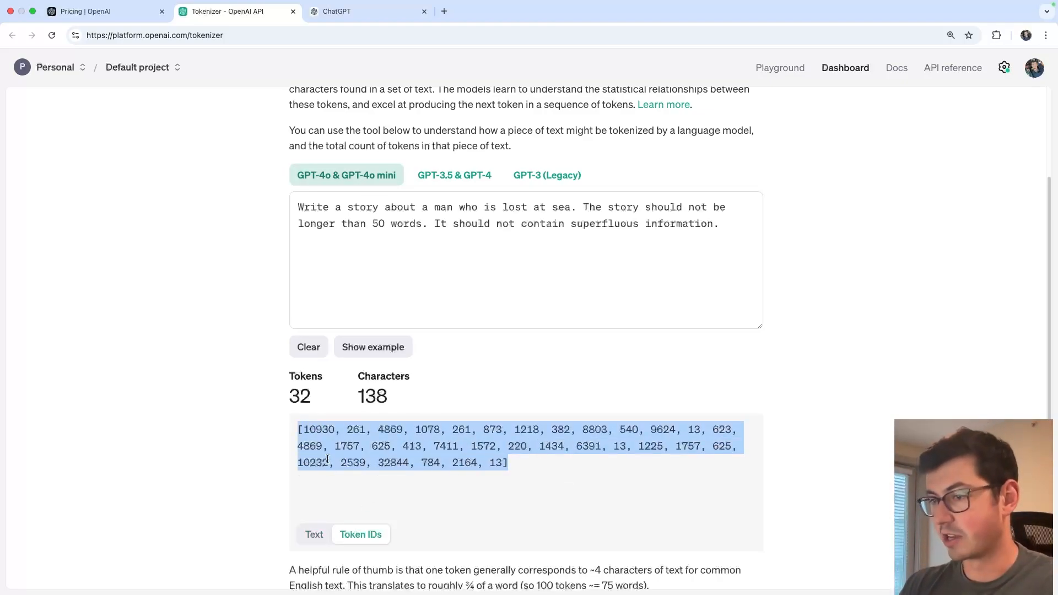
pyautogui.moveTo(221, 443)
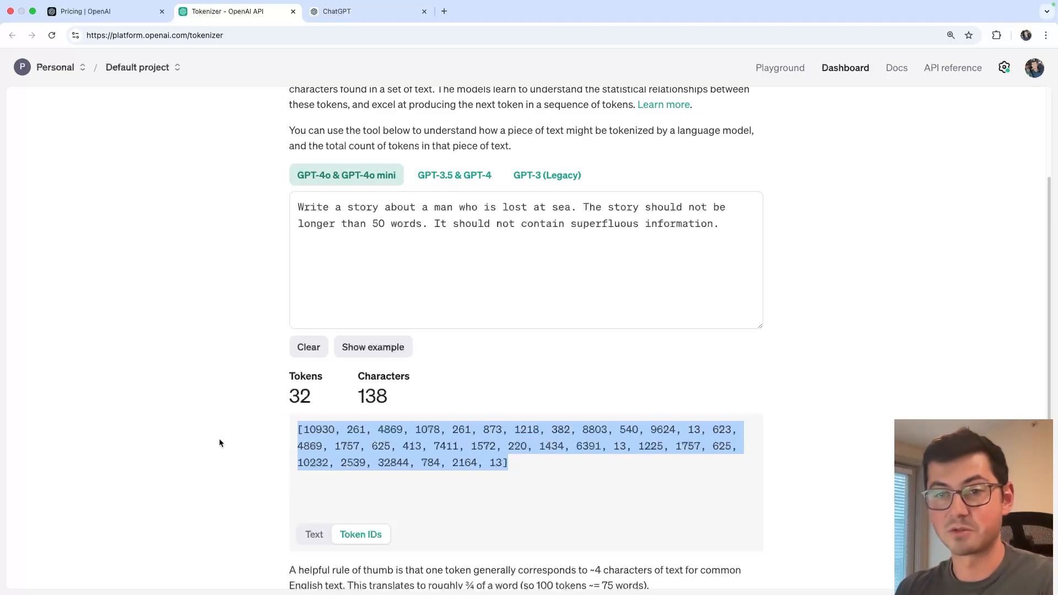
pyautogui.click(314, 533)
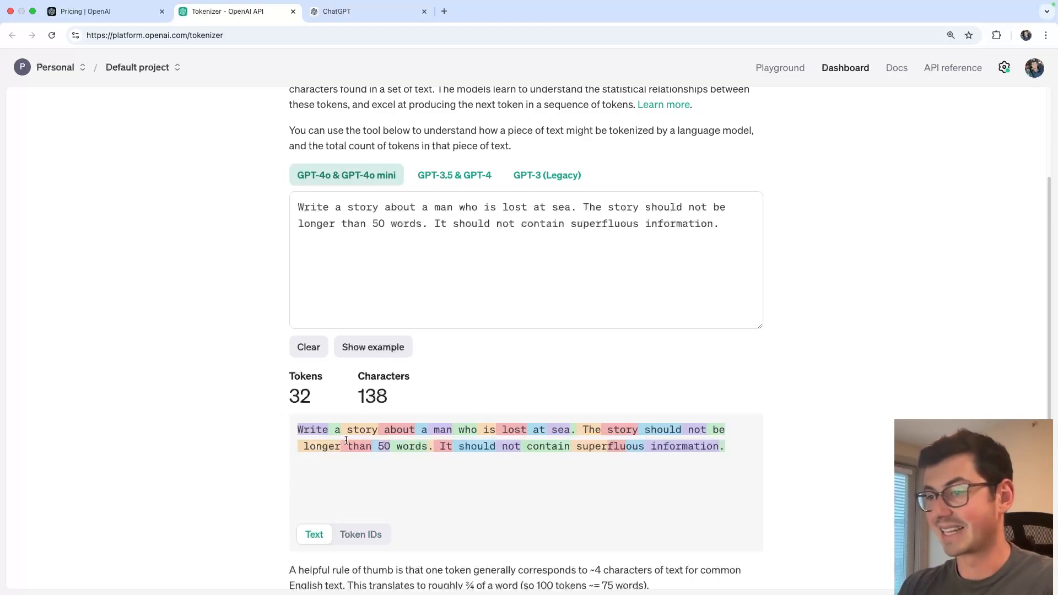
pyautogui.moveTo(363, 382)
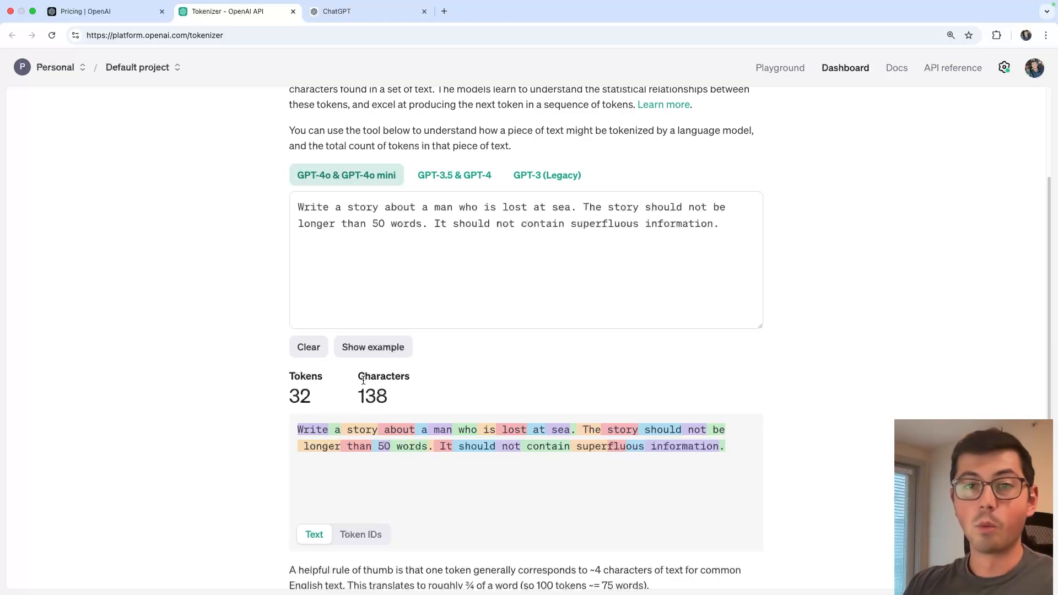
pyautogui.doubleClick(299, 396)
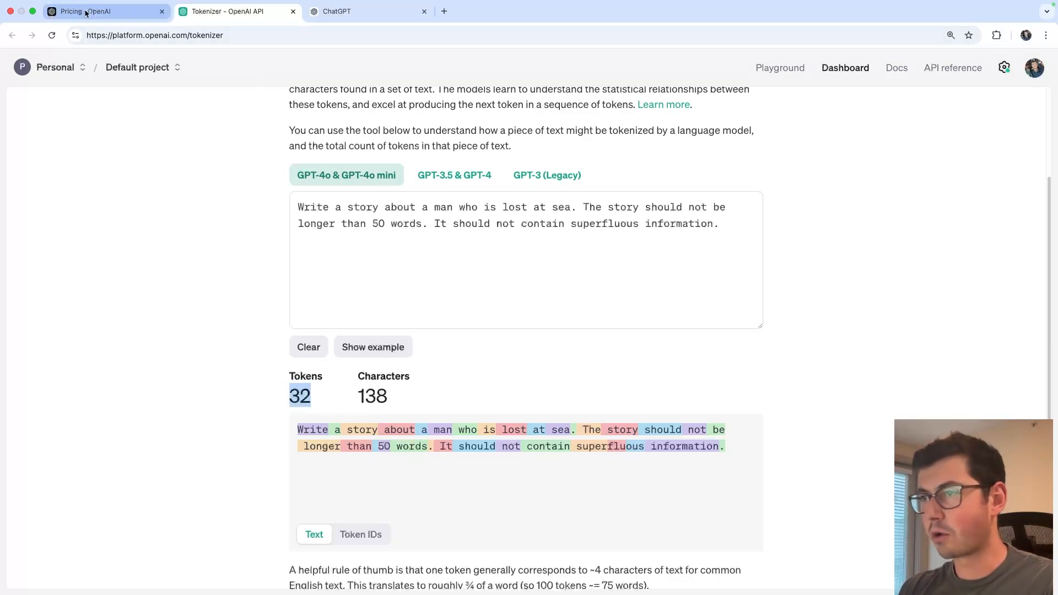
# Highlight GPT-4o's $2.50 input price and the story reply's 71-token count, then return to ChatGPT.
pyautogui.click(89, 11)
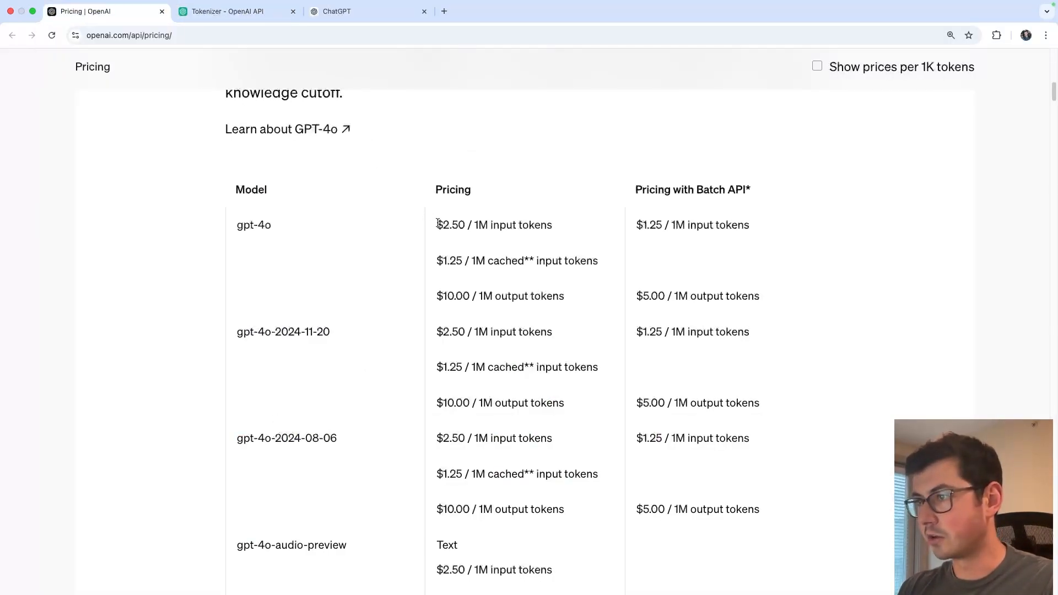
pyautogui.doubleClick(450, 225)
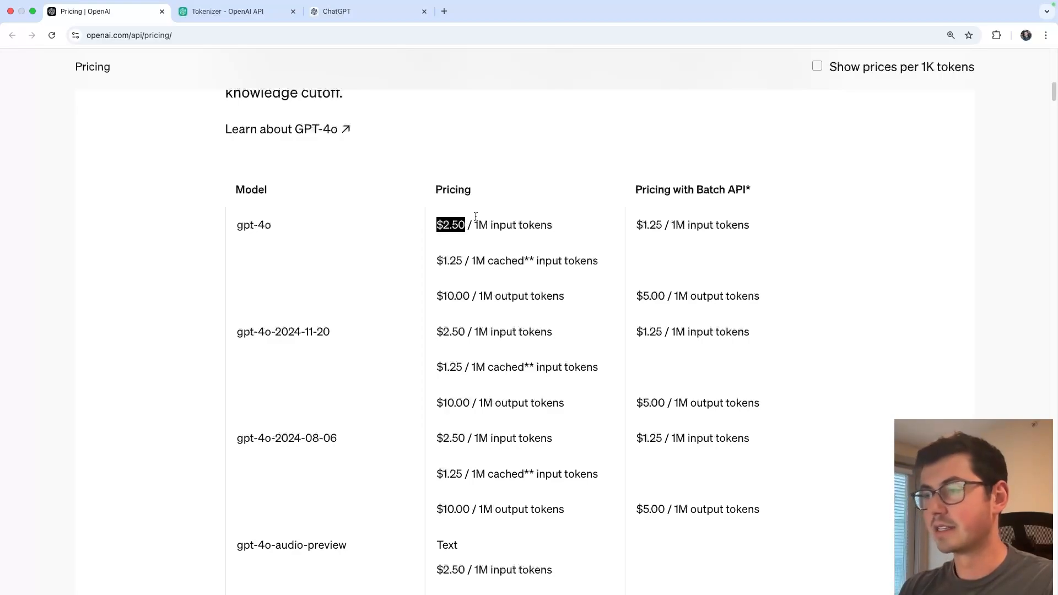
pyautogui.moveTo(596, 242)
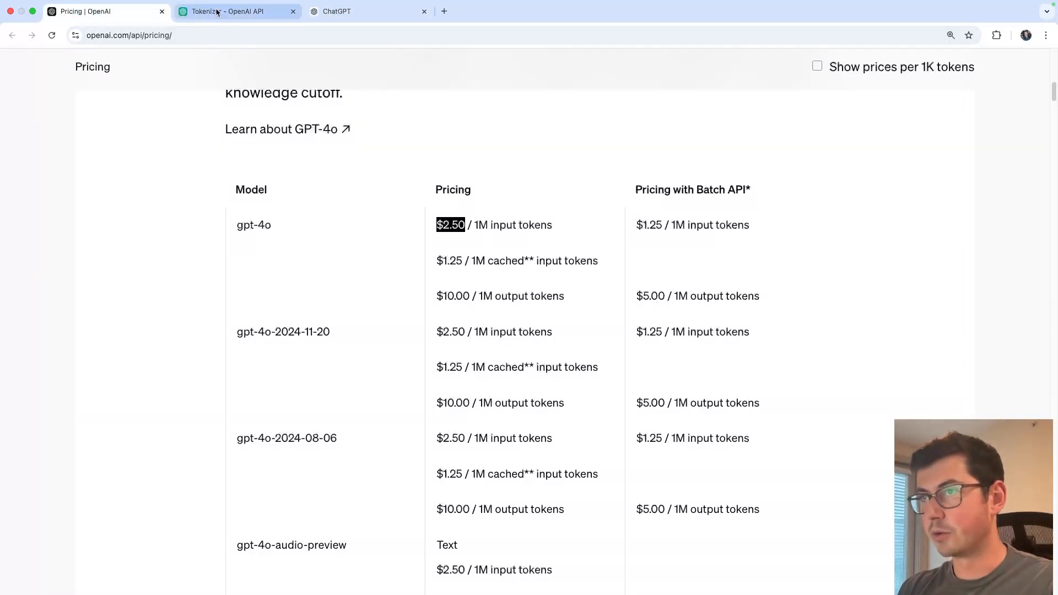
pyautogui.click(226, 11)
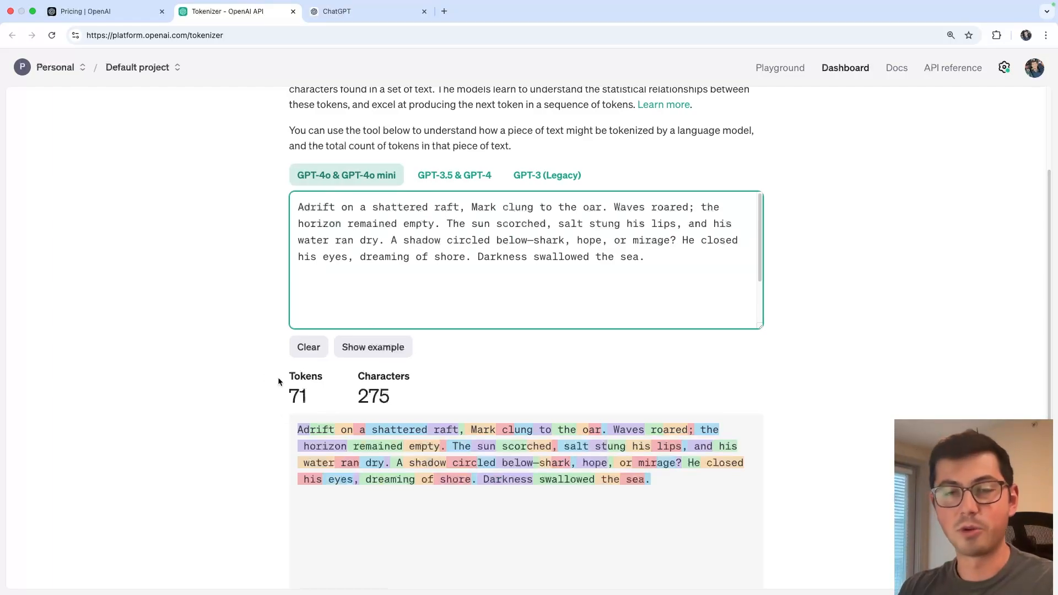
pyautogui.doubleClick(298, 397)
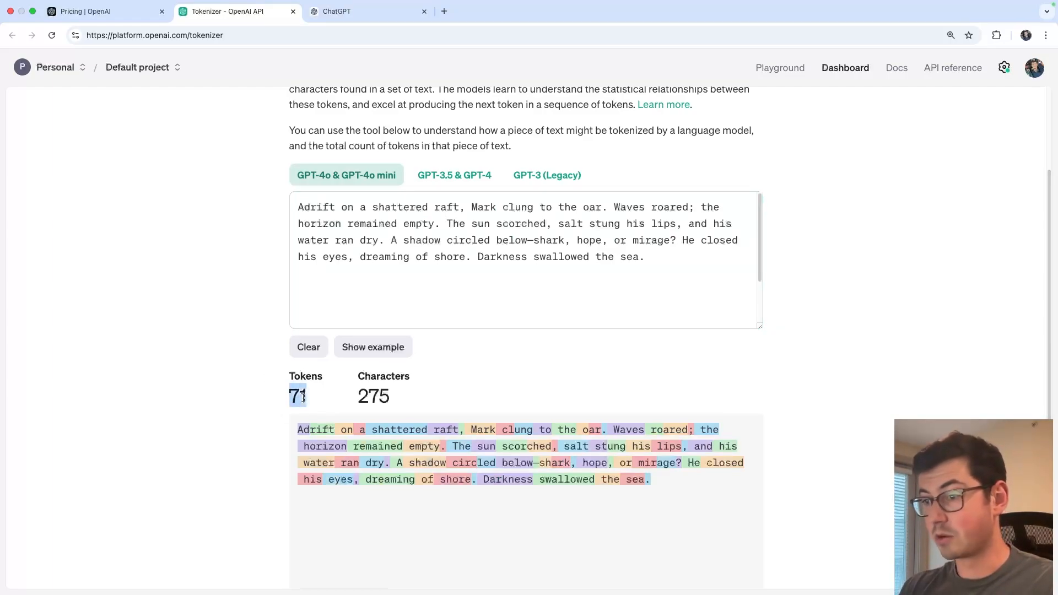
pyautogui.click(83, 11)
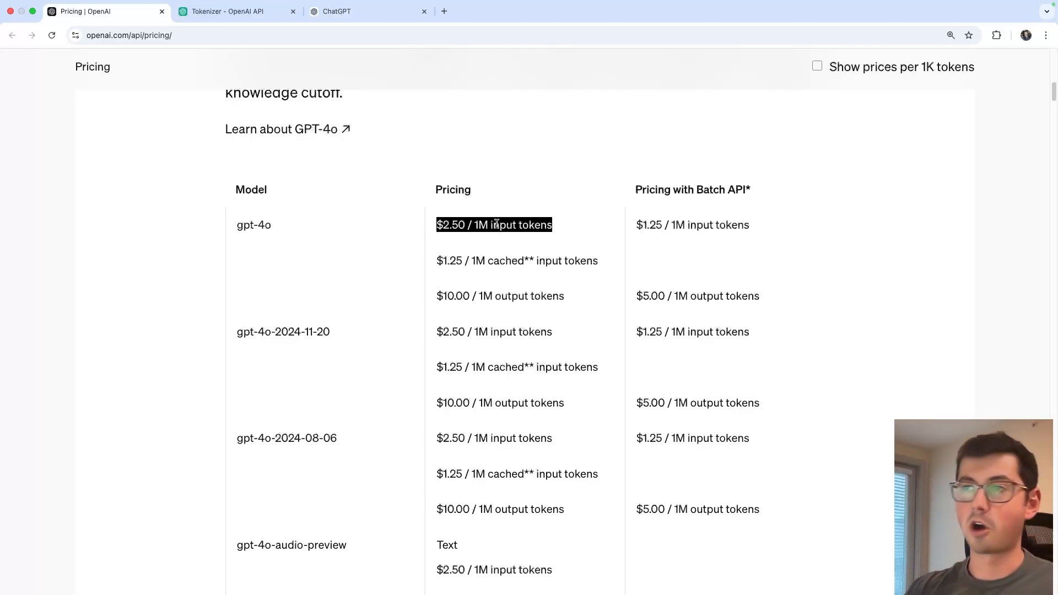
pyautogui.click(338, 11)
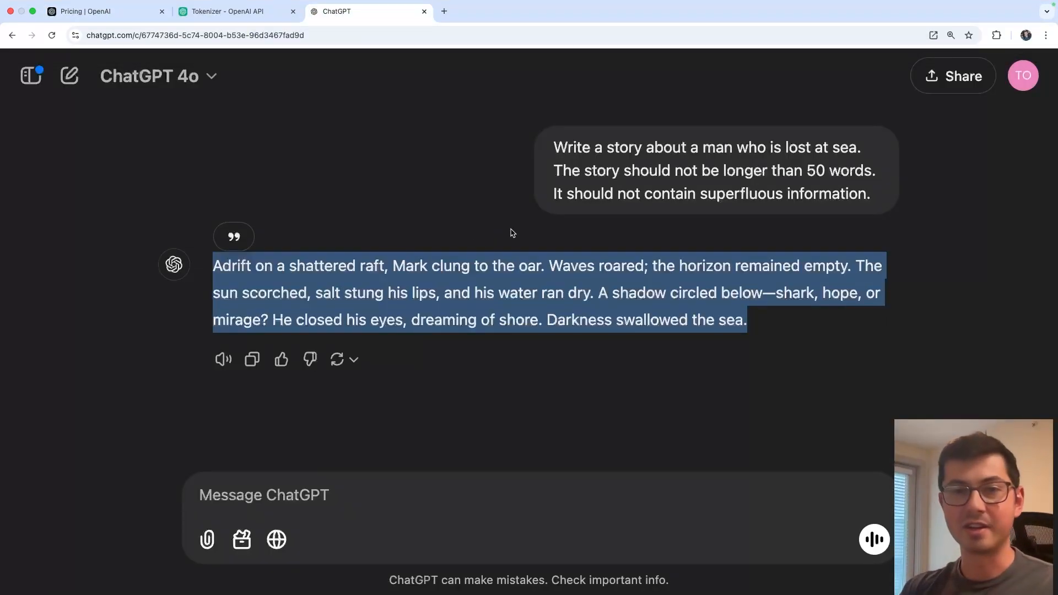
pyautogui.moveTo(499, 241)
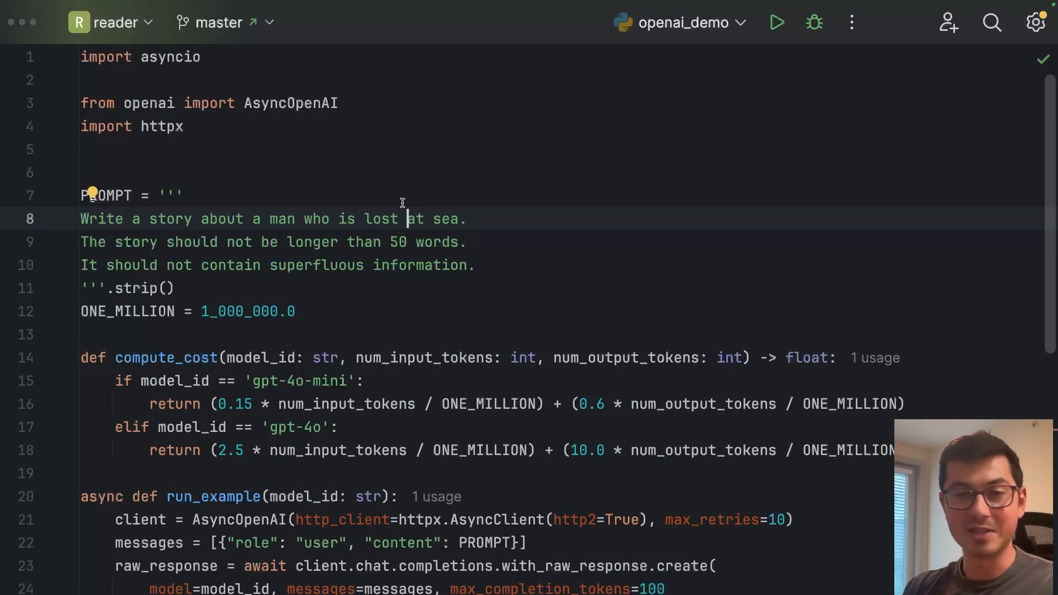
pyautogui.moveTo(414, 183)
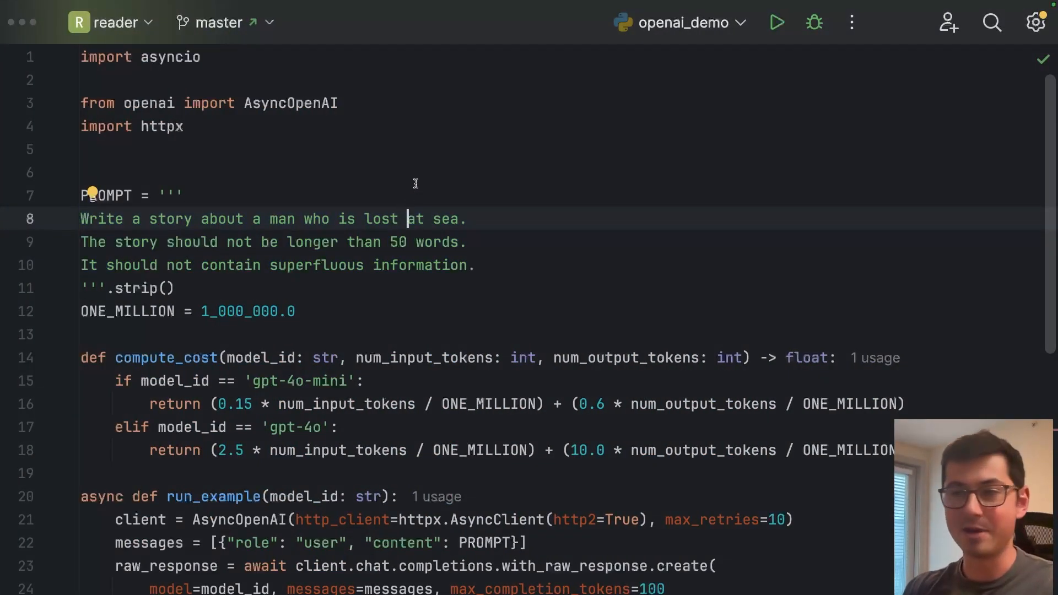
# Check compute_cost's gpt-4o line and gpt-4o-mini rate 0.15 against the pricing page and run openai_demo.
pyautogui.scroll(-3)
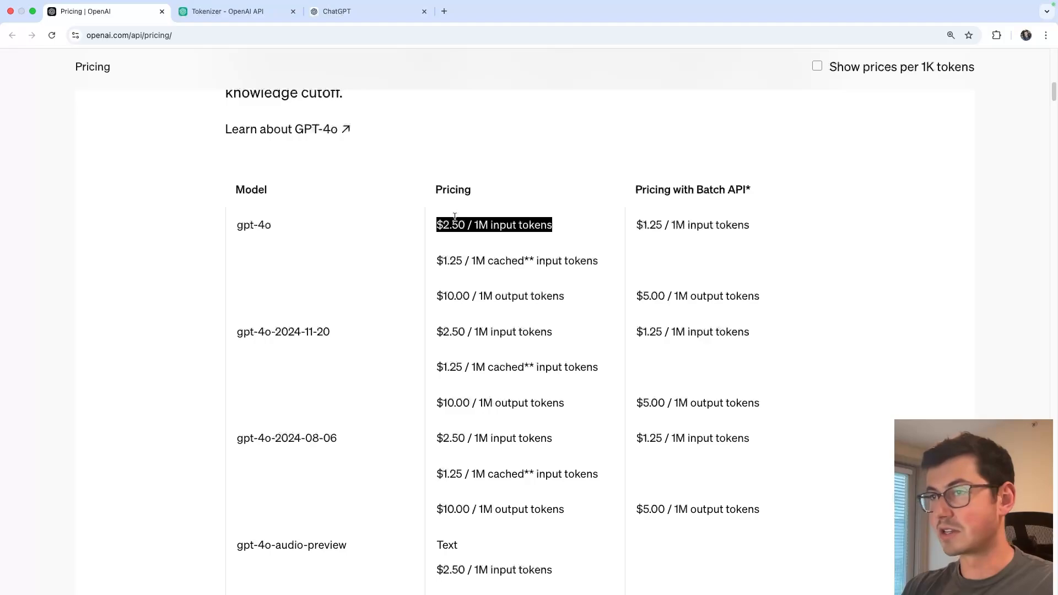
pyautogui.moveTo(437, 225); pyautogui.dragTo(490, 295)
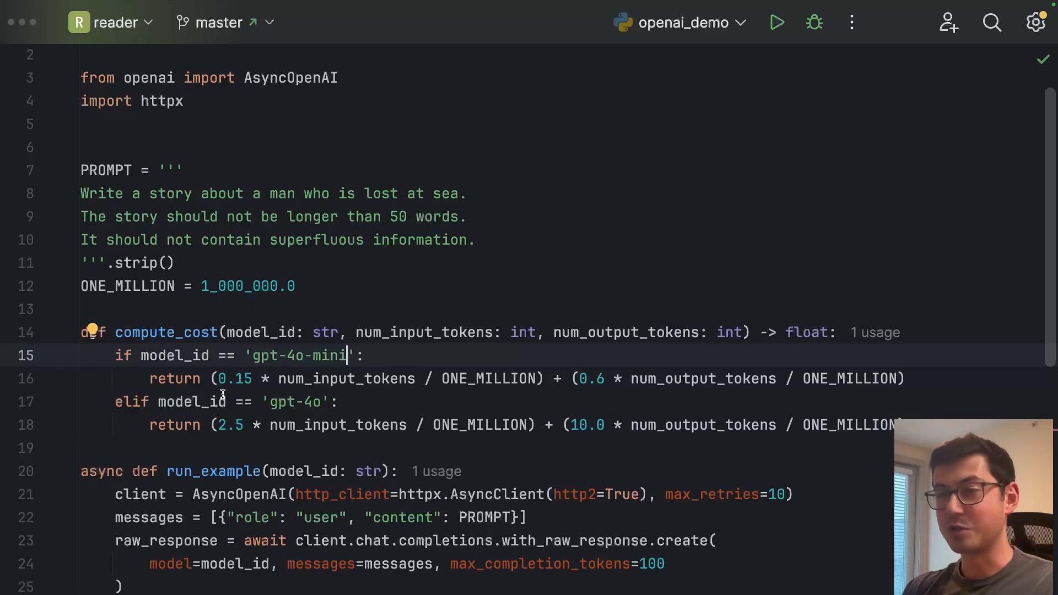
pyautogui.doubleClick(234, 379)
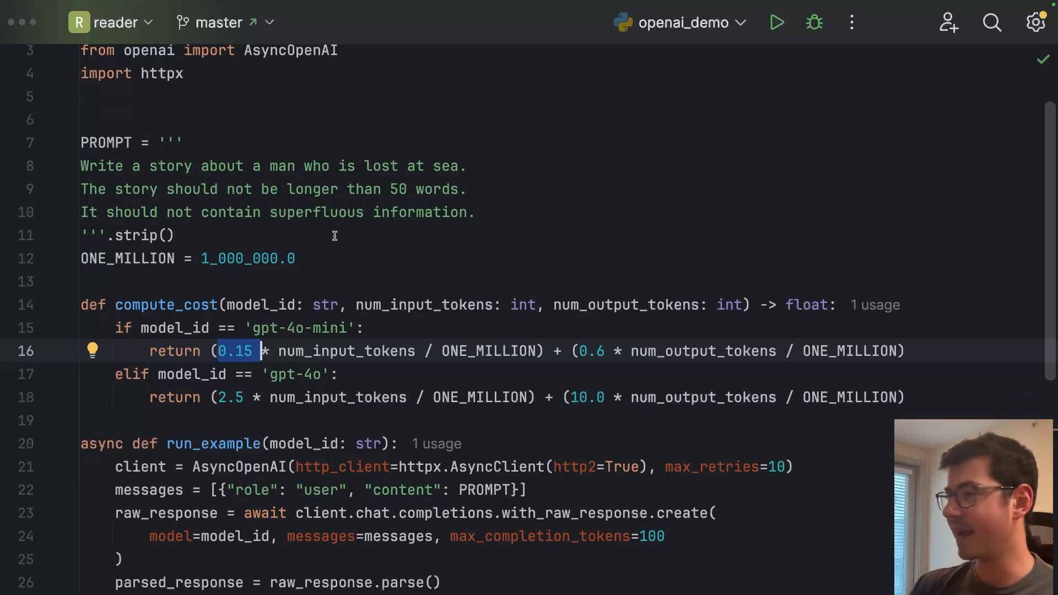
pyautogui.moveTo(617, 392)
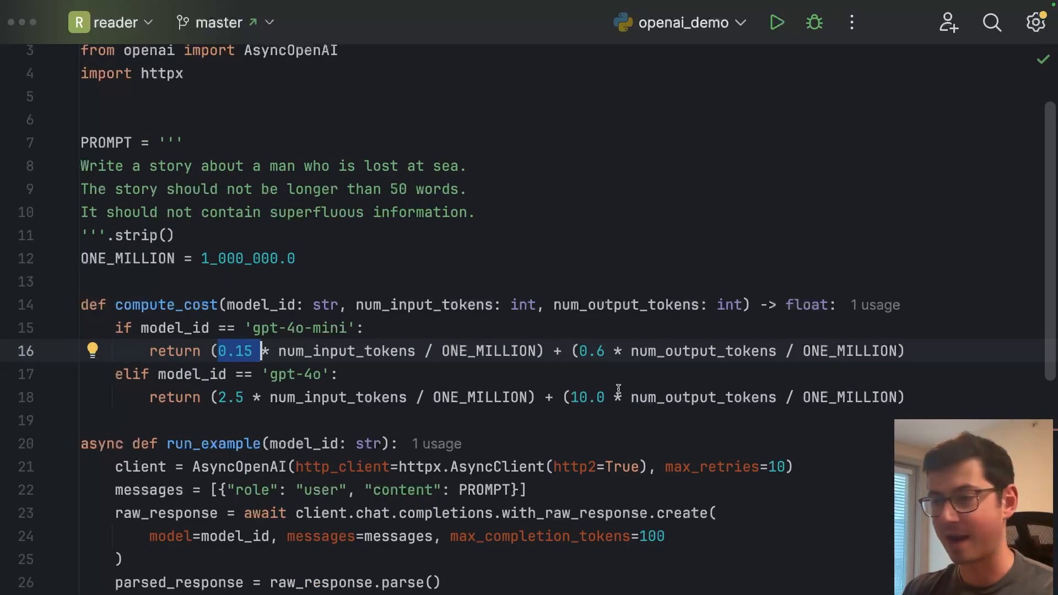
pyautogui.click(778, 22)
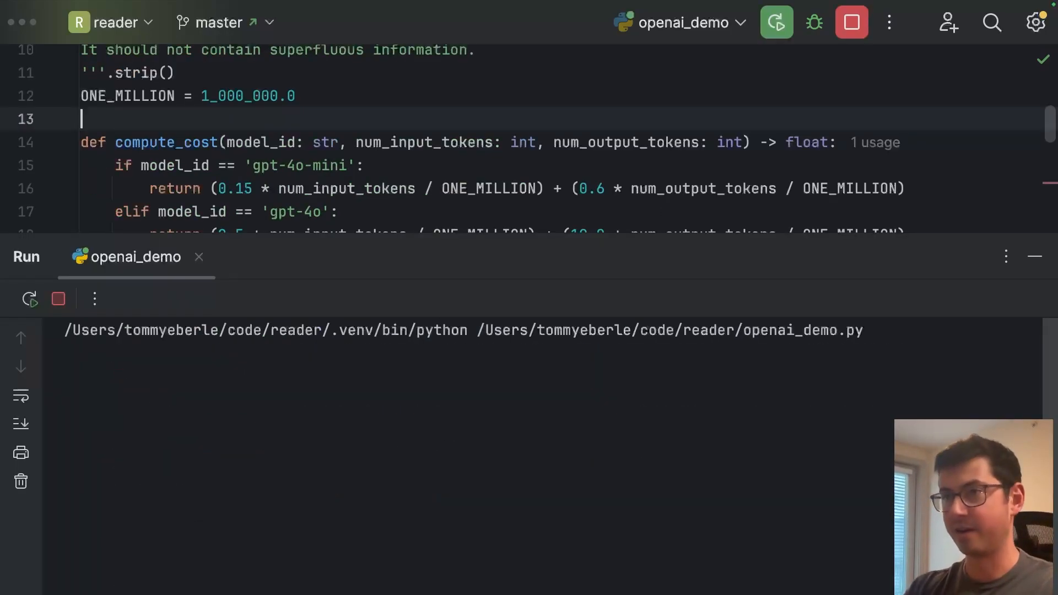
# Scroll to and highlight where num_input_tokens is computed as the run reports 41 input, 70 output tokens.
pyautogui.scroll(-3)
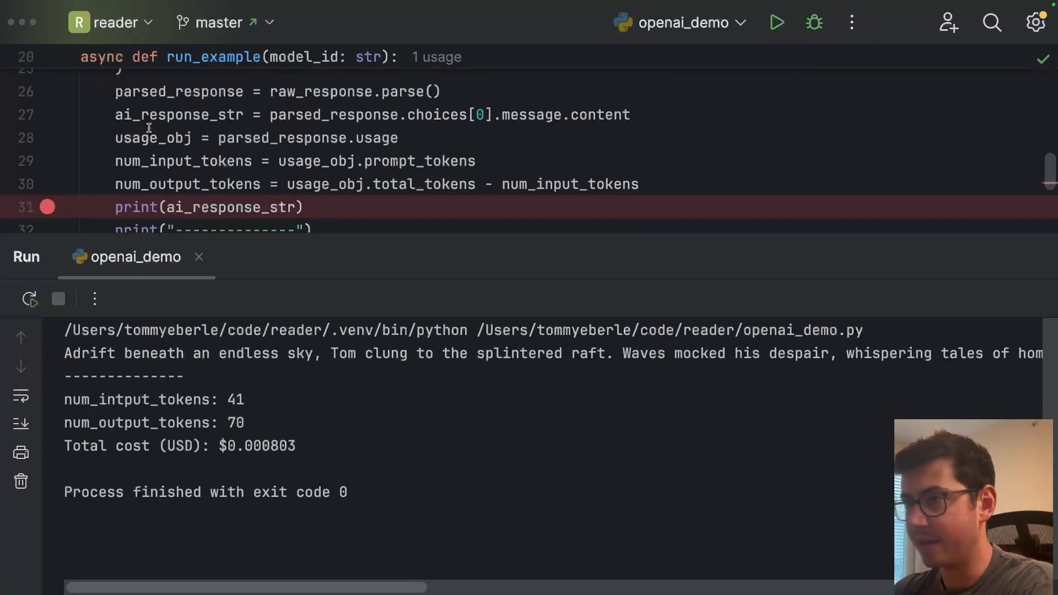
pyautogui.scroll(-3)
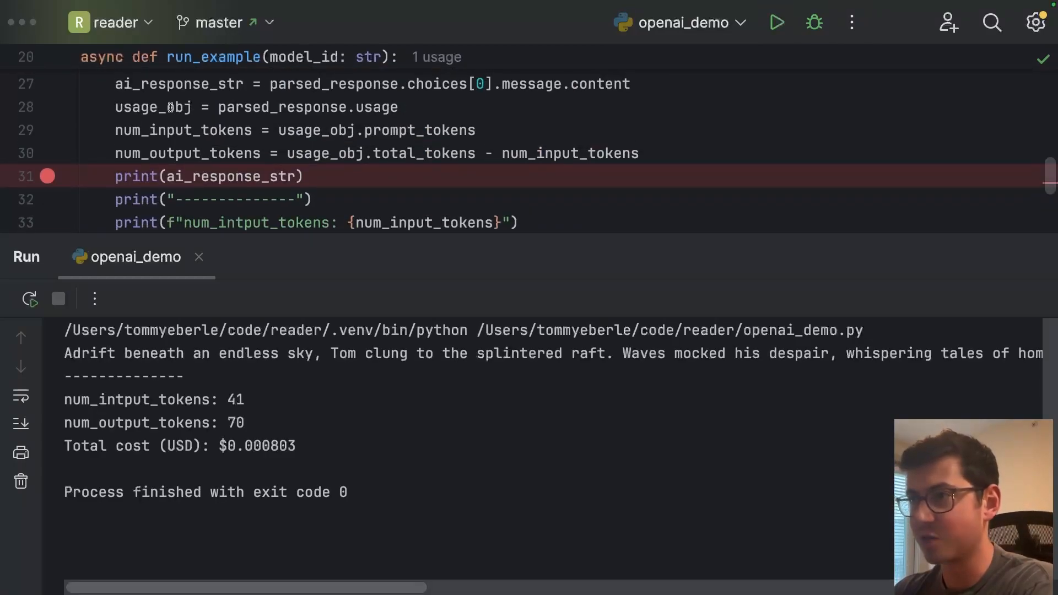
pyautogui.moveTo(115, 107); pyautogui.dragTo(216, 130)
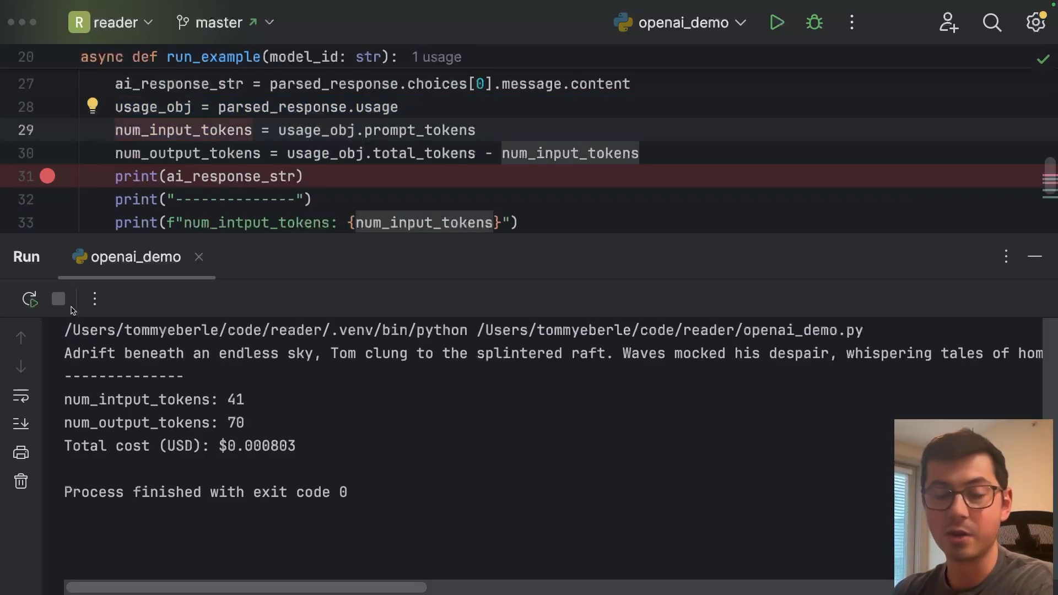
pyautogui.moveTo(57, 300)
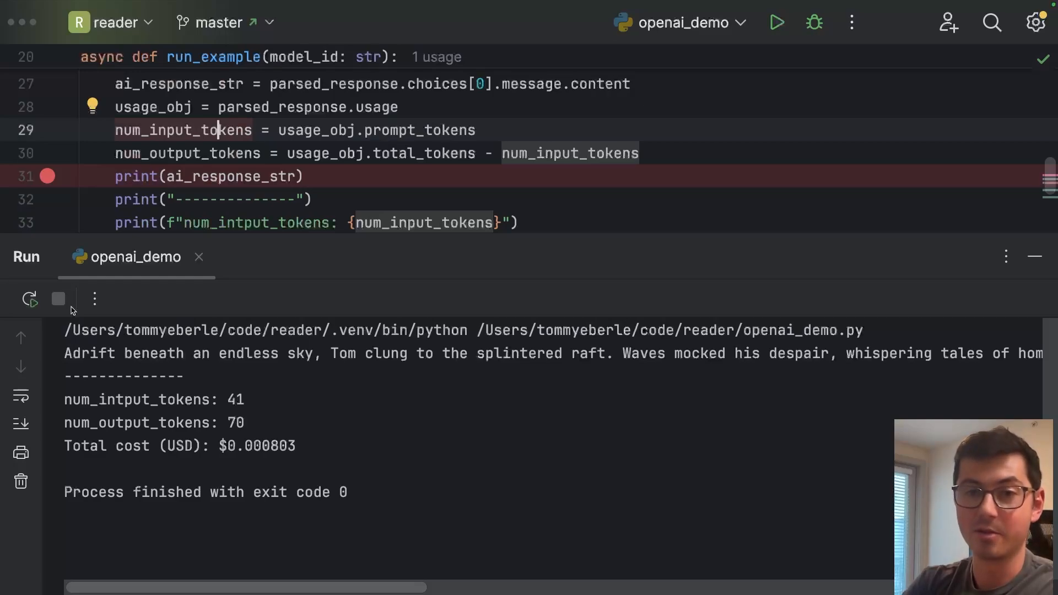
pyautogui.moveTo(450, 426)
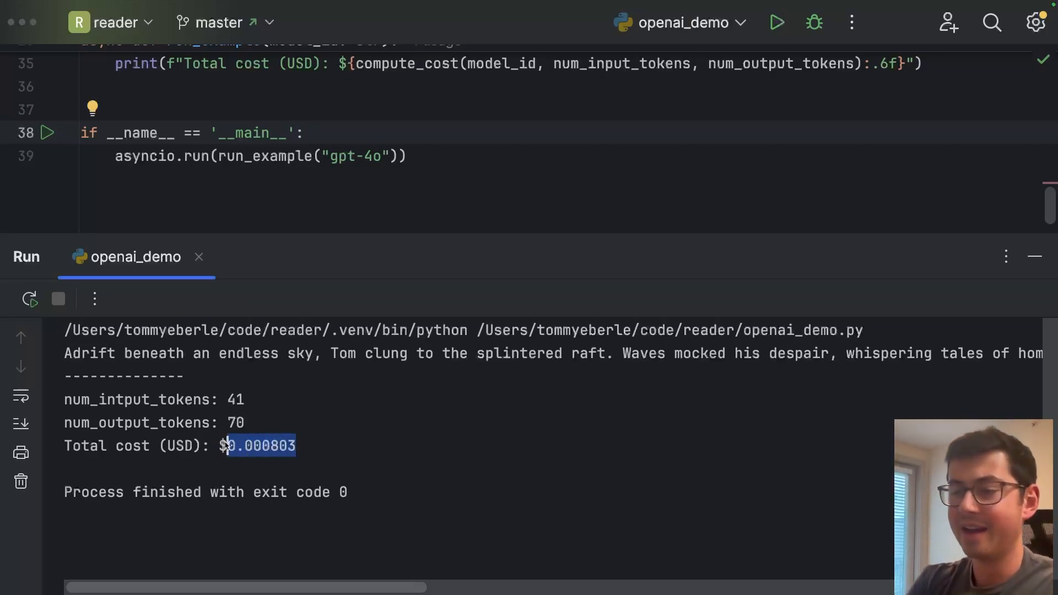
# Select the gpt-4o-mini run's $0.000047 total cost and its 41 input-token count.
pyautogui.write('-mini')
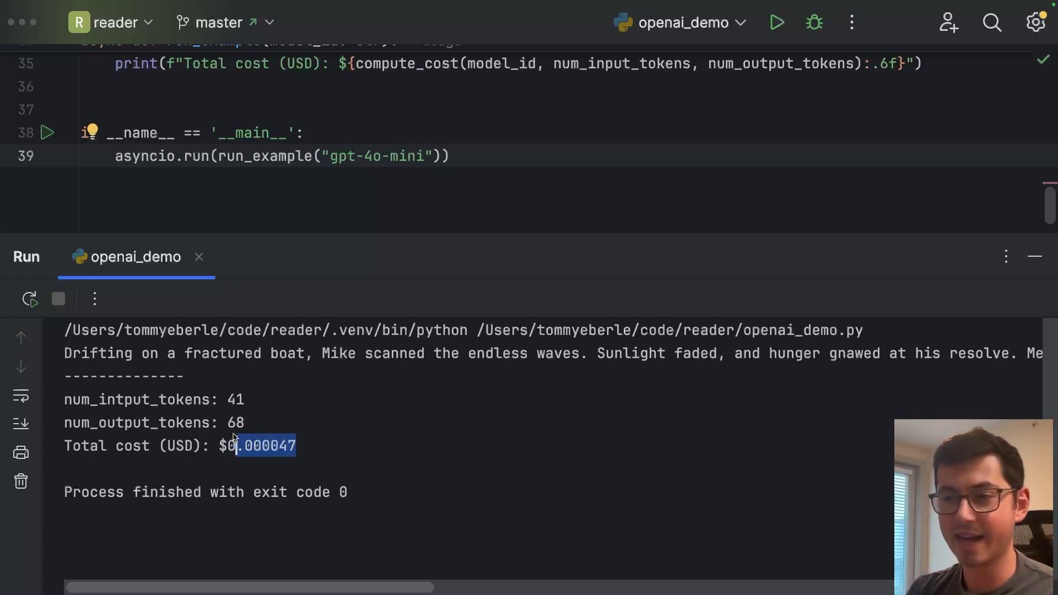
pyautogui.click(299, 446)
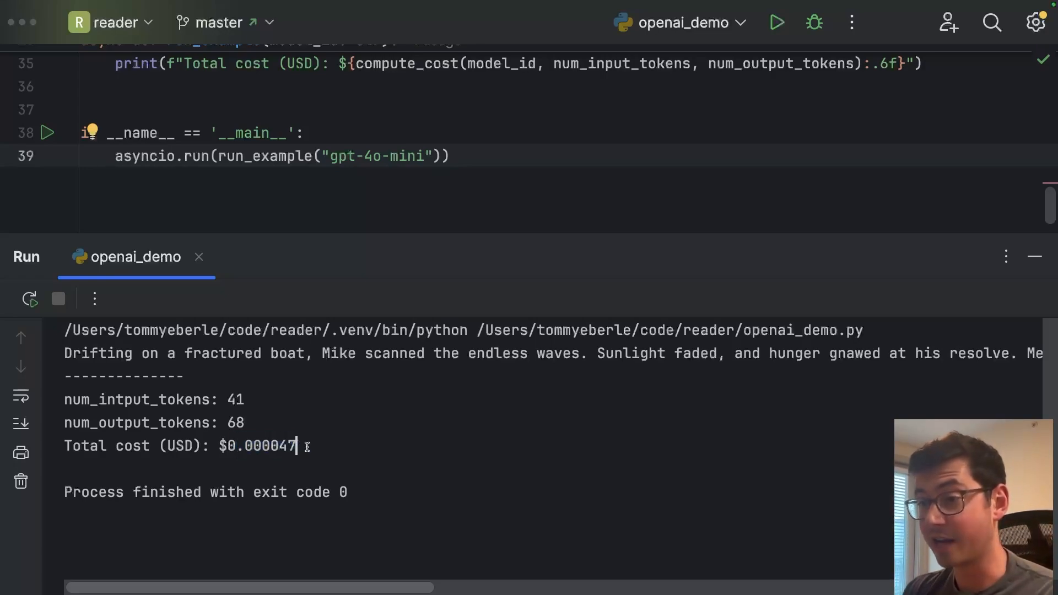
pyautogui.doubleClick(259, 445)
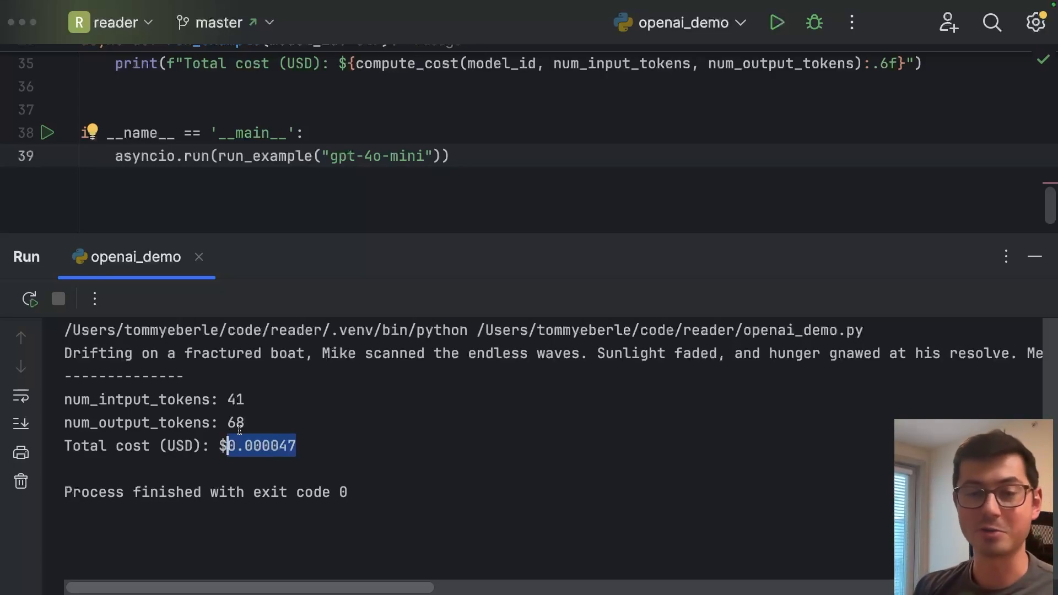
pyautogui.moveTo(258, 398)
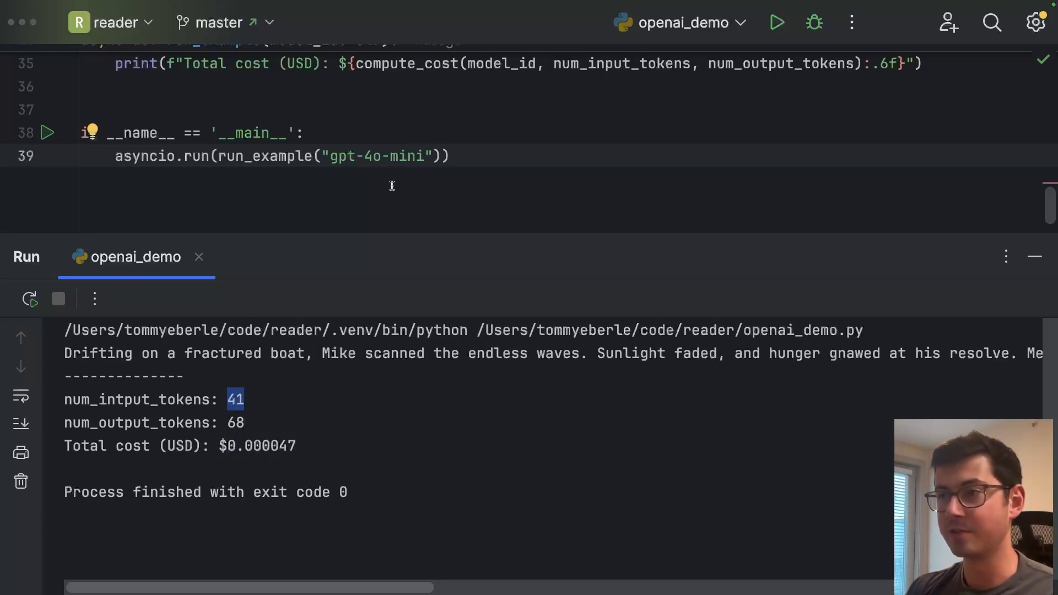
pyautogui.tripleClick(281, 157)
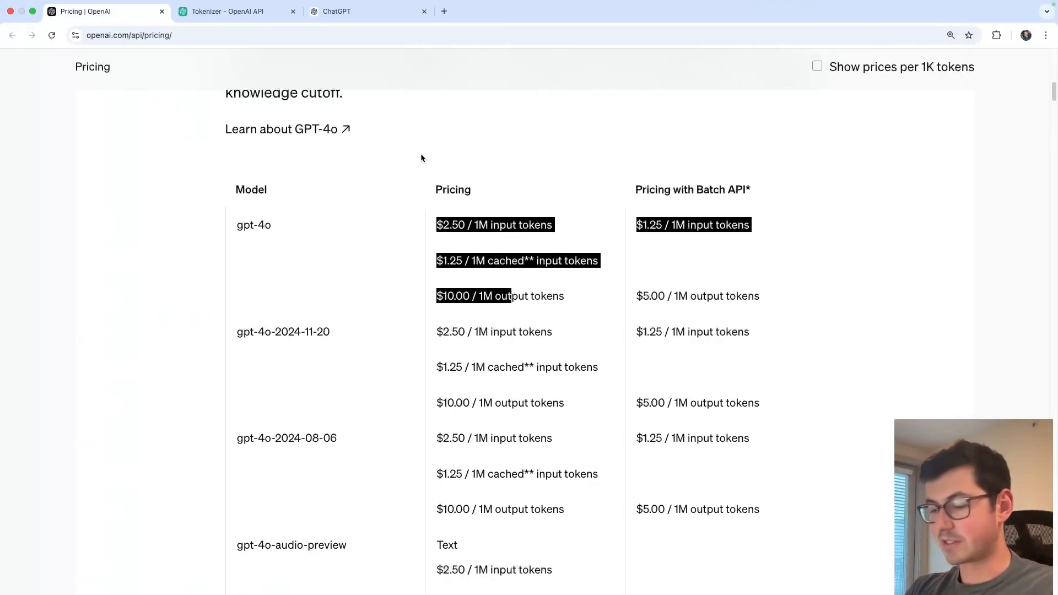
# Search 'anthropic api pricing', view Claude API model prices, and return to OpenAI's Pricing tab.
pyautogui.write('anthropic api pricing')
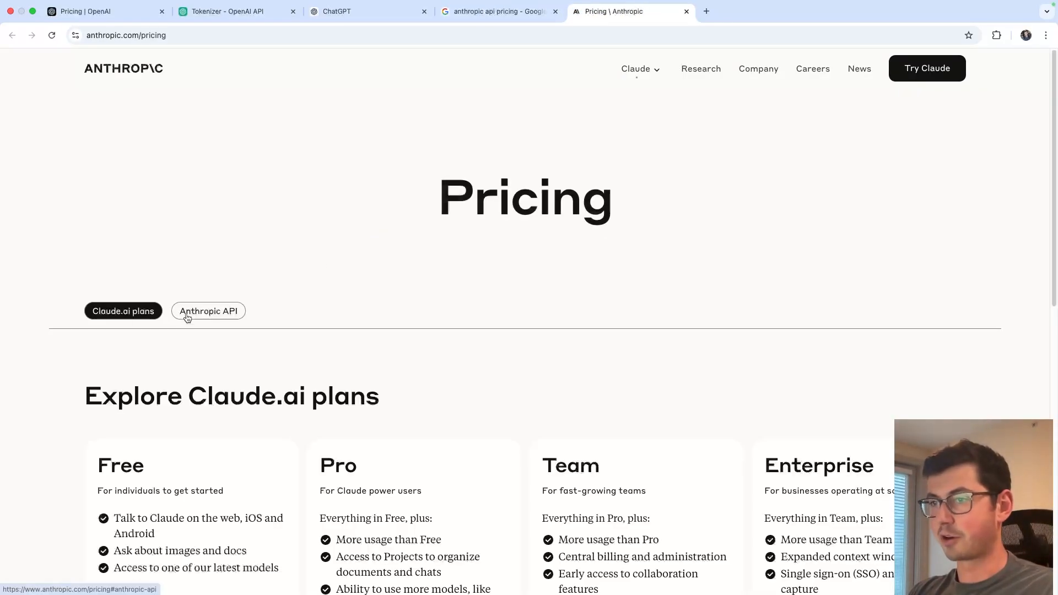
pyautogui.click(208, 311)
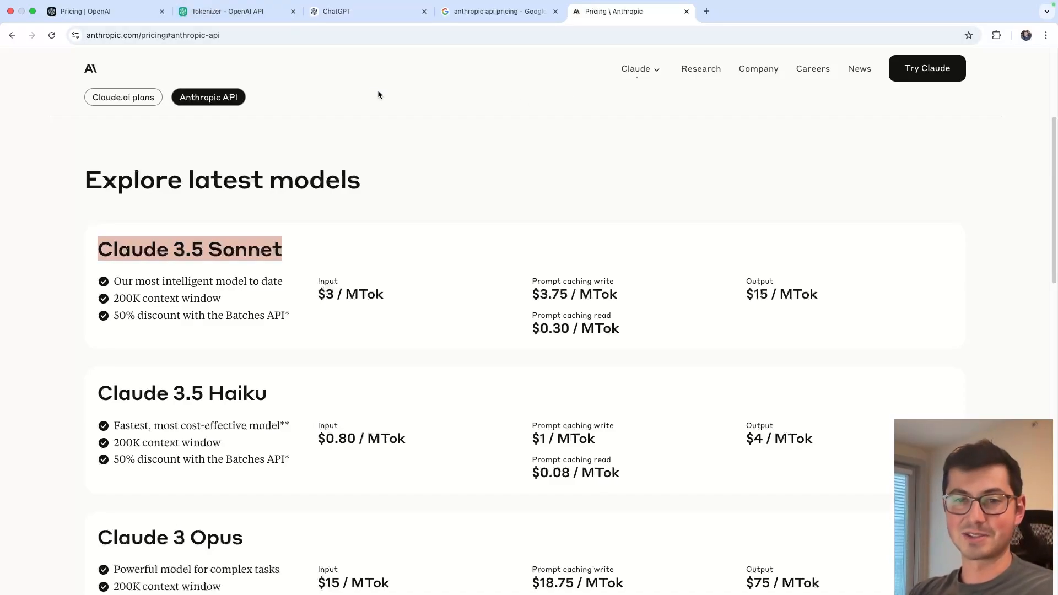
pyautogui.moveTo(395, 289)
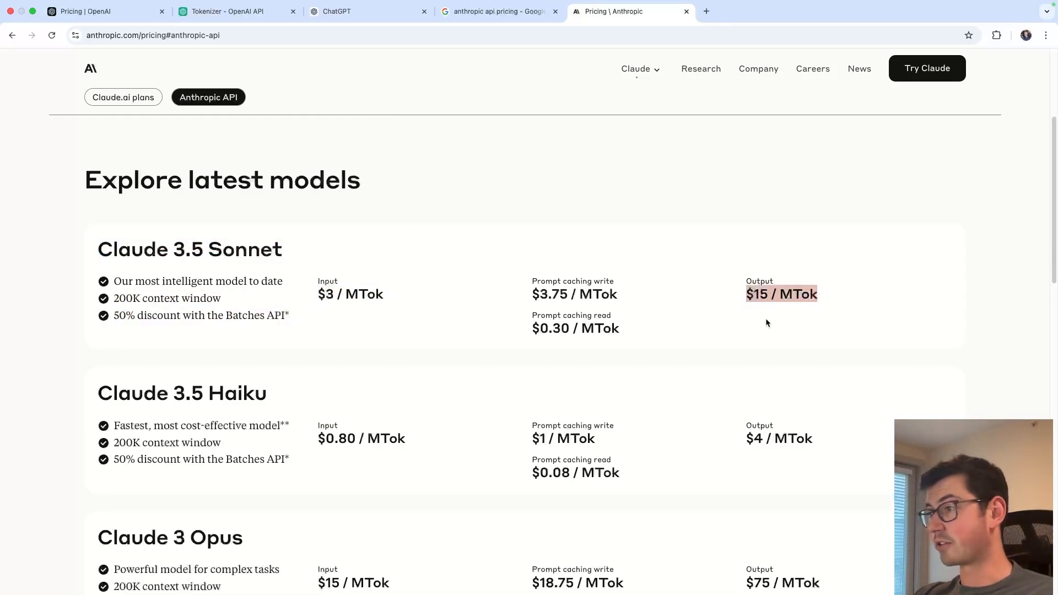
pyautogui.click(85, 11)
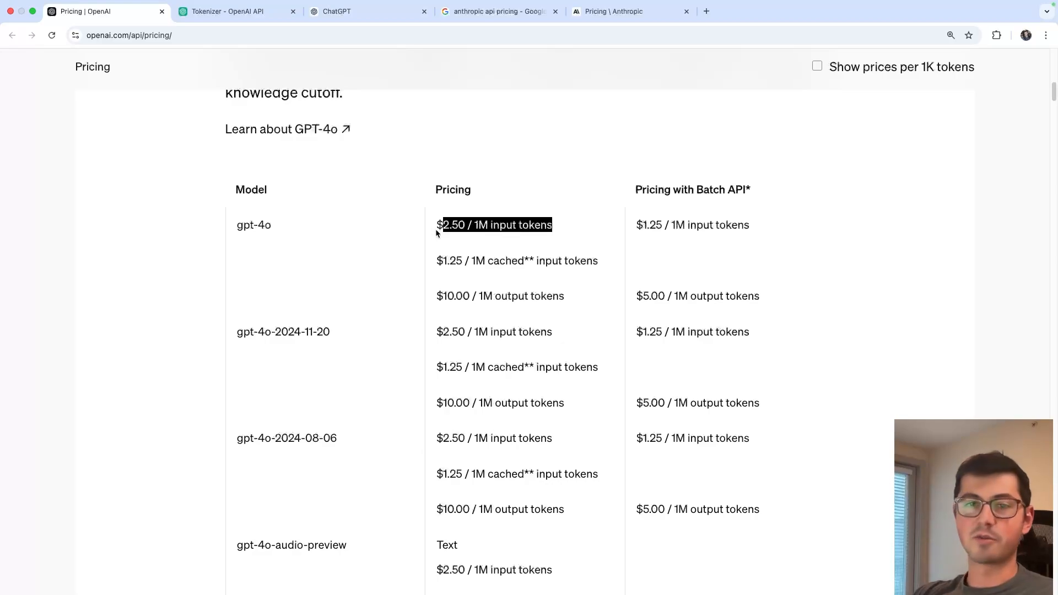
pyautogui.moveTo(427, 78)
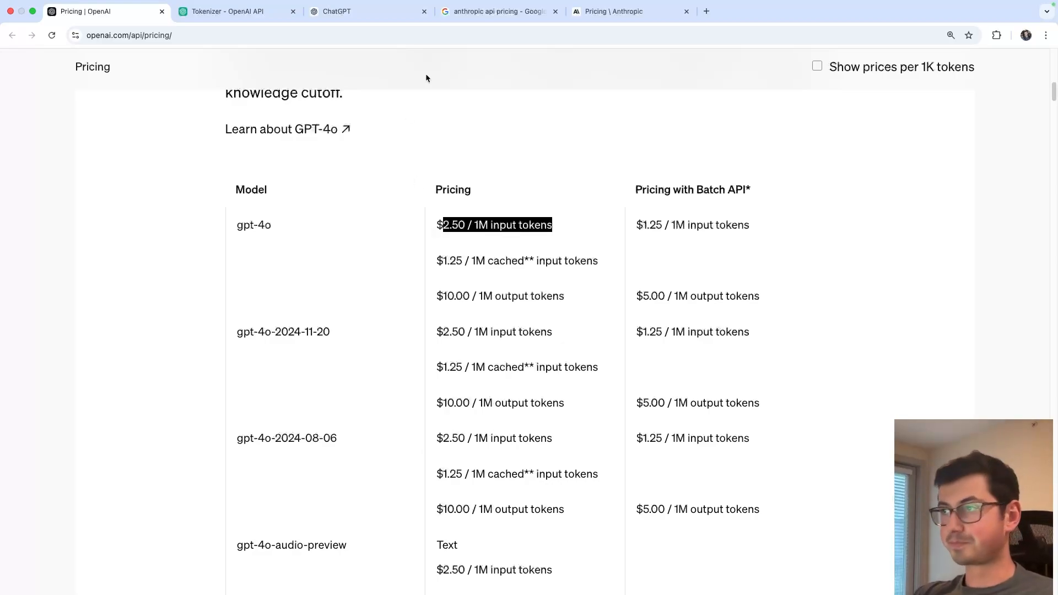
# Revisit Claude 3.5 Sonnet, Haiku and Opus prices, then OpenAI's GPT-4o mini rates of $0.150 and $0.600.
pyautogui.click(610, 11)
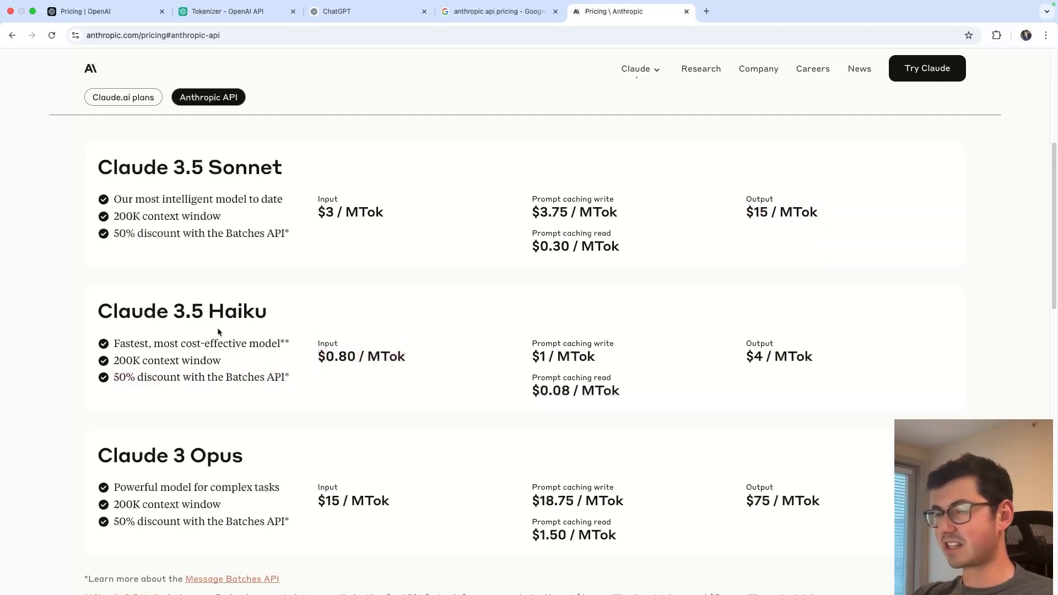
pyautogui.click(88, 11)
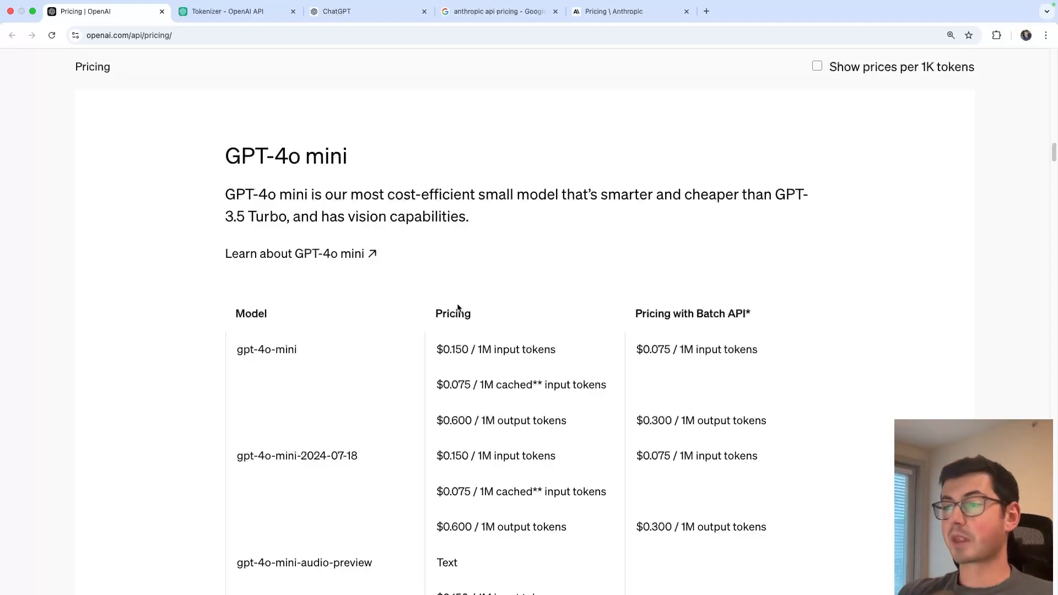
# Scroll OpenAI pricing back up to gpt-4o, then return to Claude 3.5 Sonnet's $3 input and $15 output prices.
pyautogui.scroll(-3)
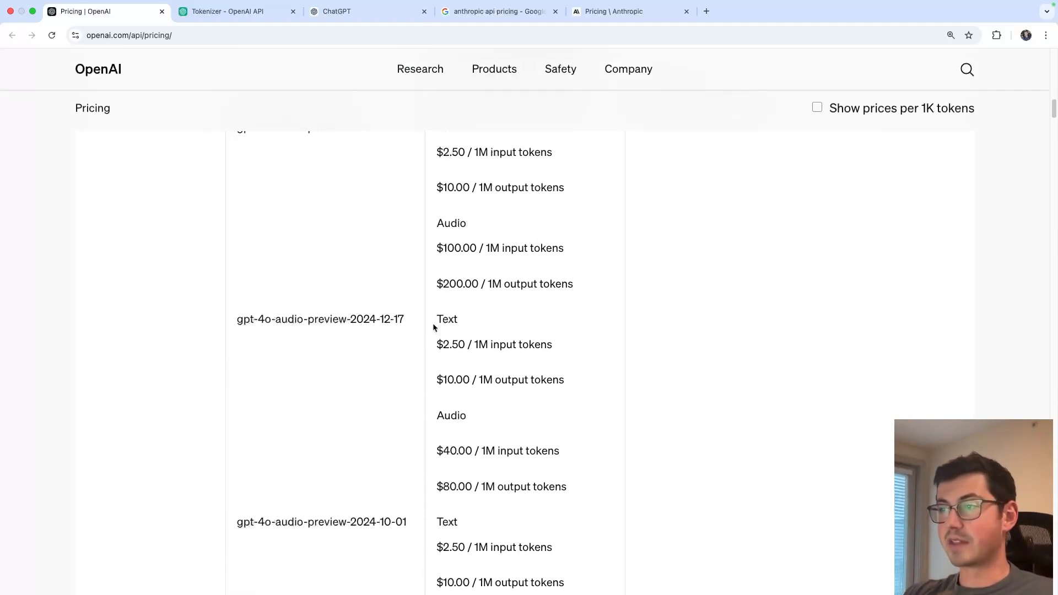
pyautogui.scroll(3)
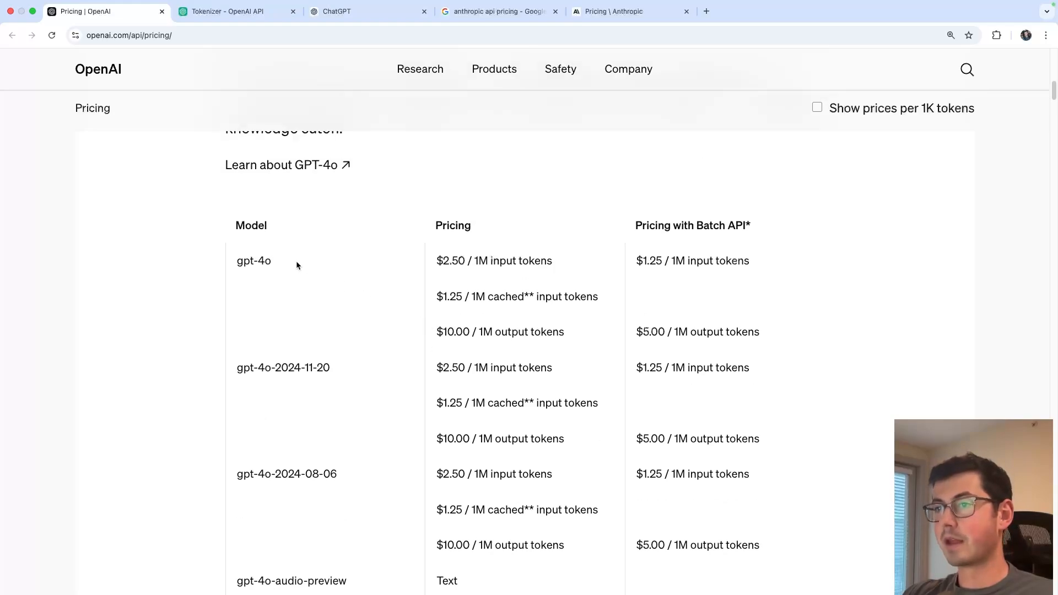
pyautogui.click(617, 11)
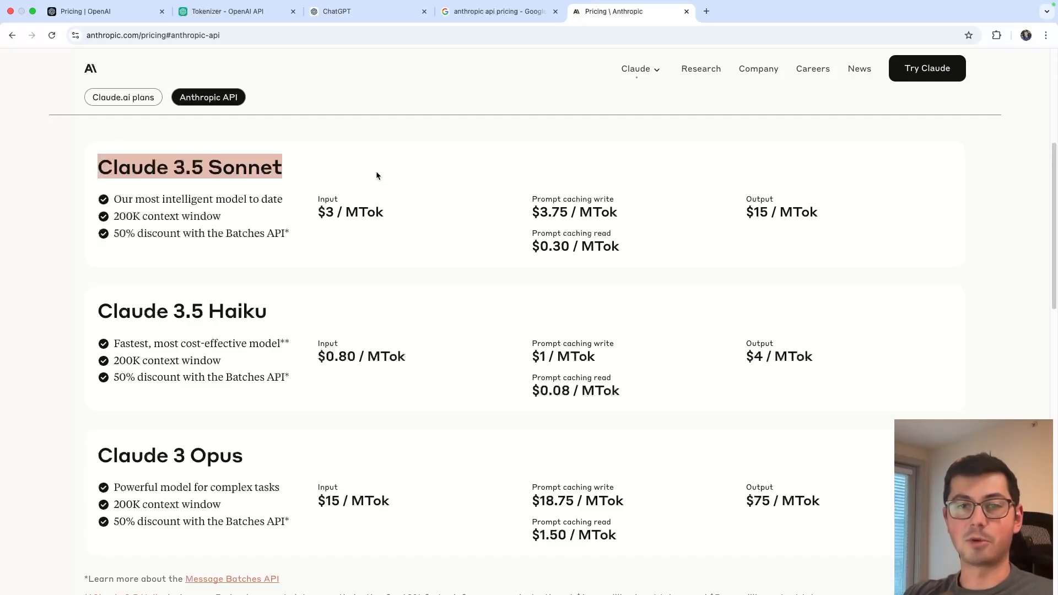
pyautogui.moveTo(416, 165)
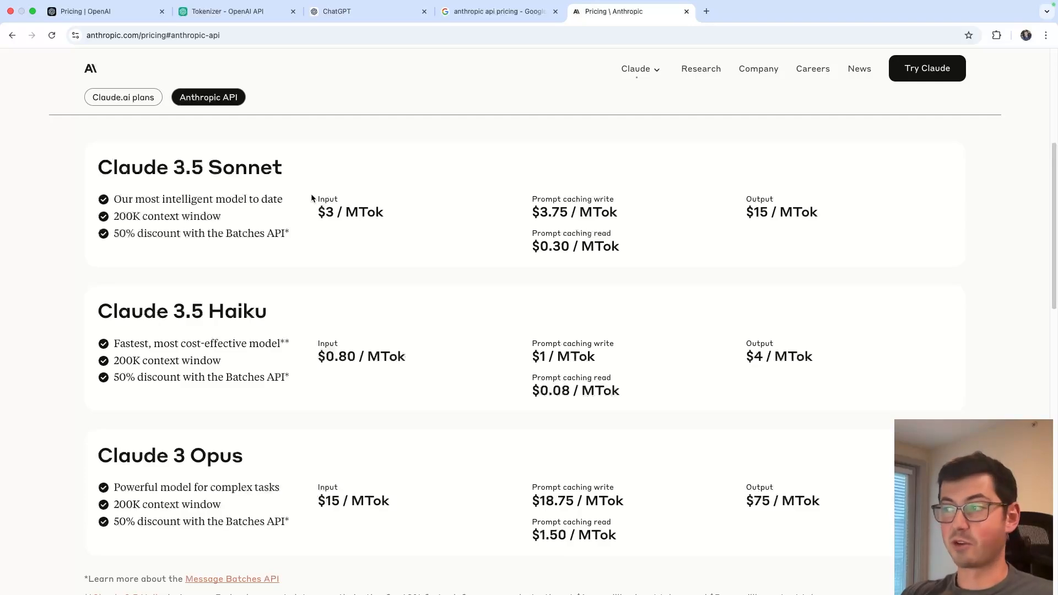
pyautogui.moveTo(332, 201)
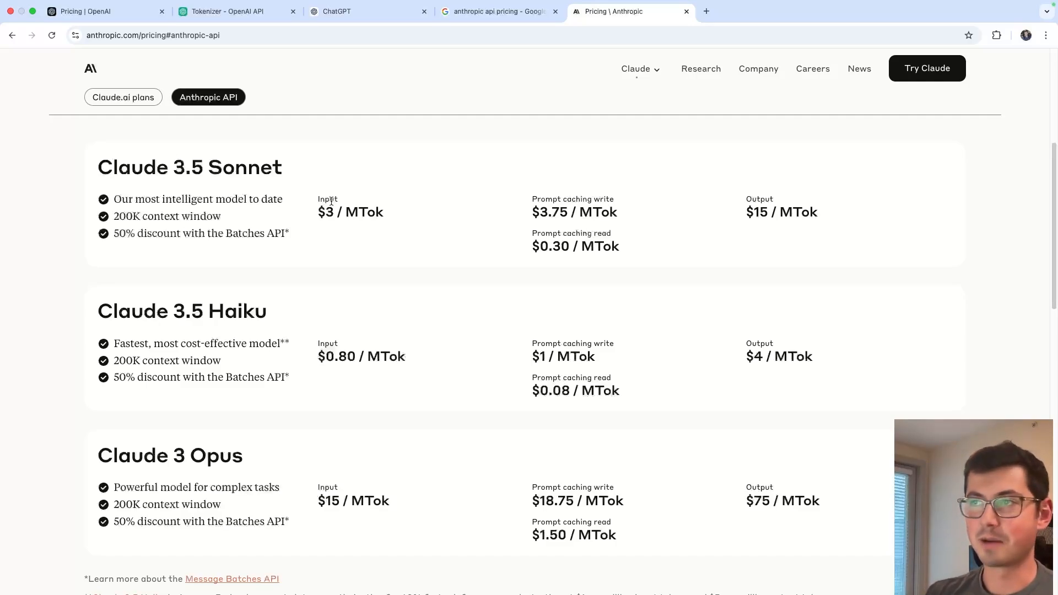
# Review ChatGPT's sea-story reply, then highlight gpt-4o's $2.50 per 1M input tokens on OpenAI pricing.
pyautogui.click(337, 11)
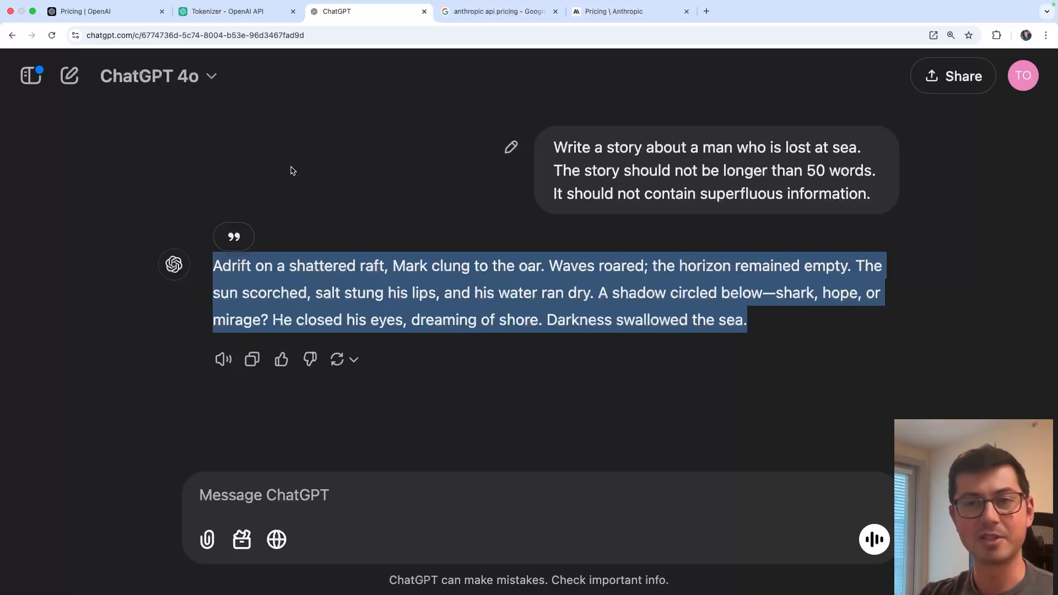
pyautogui.moveTo(240, 92)
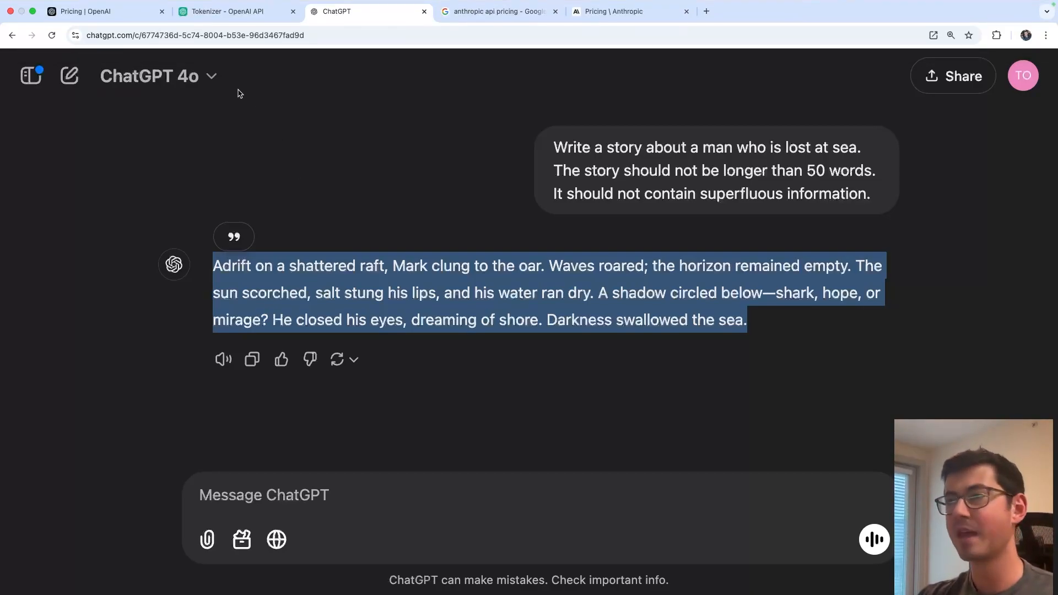
pyautogui.click(88, 11)
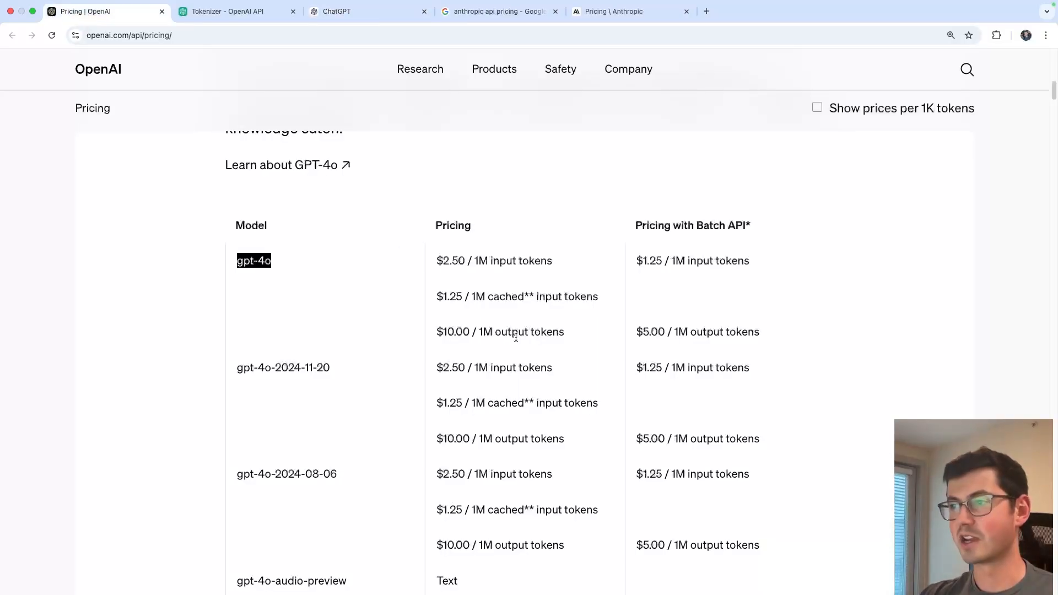
pyautogui.moveTo(468, 261); pyautogui.dragTo(550, 260)
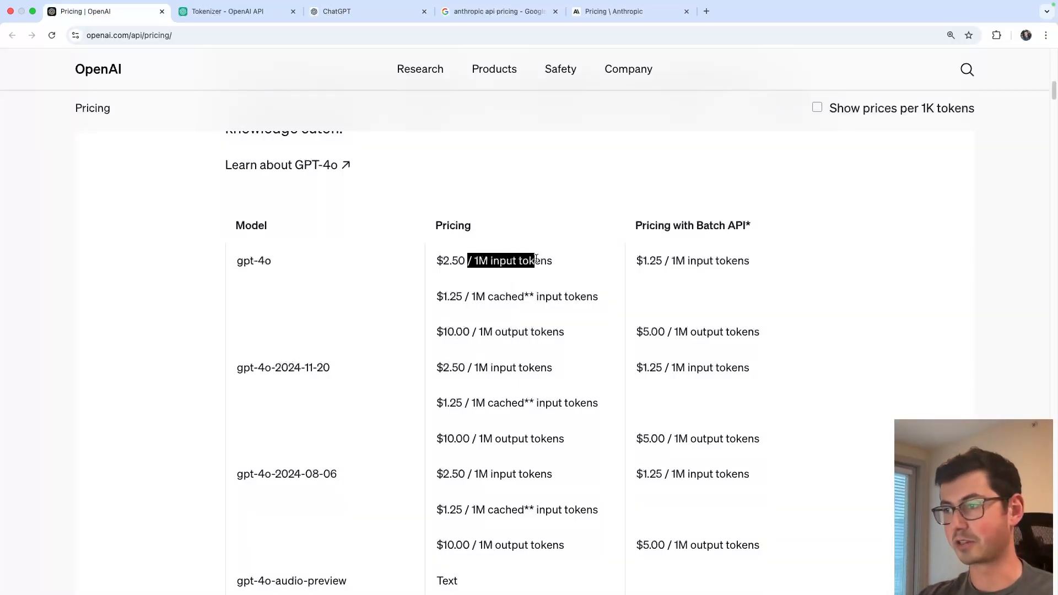